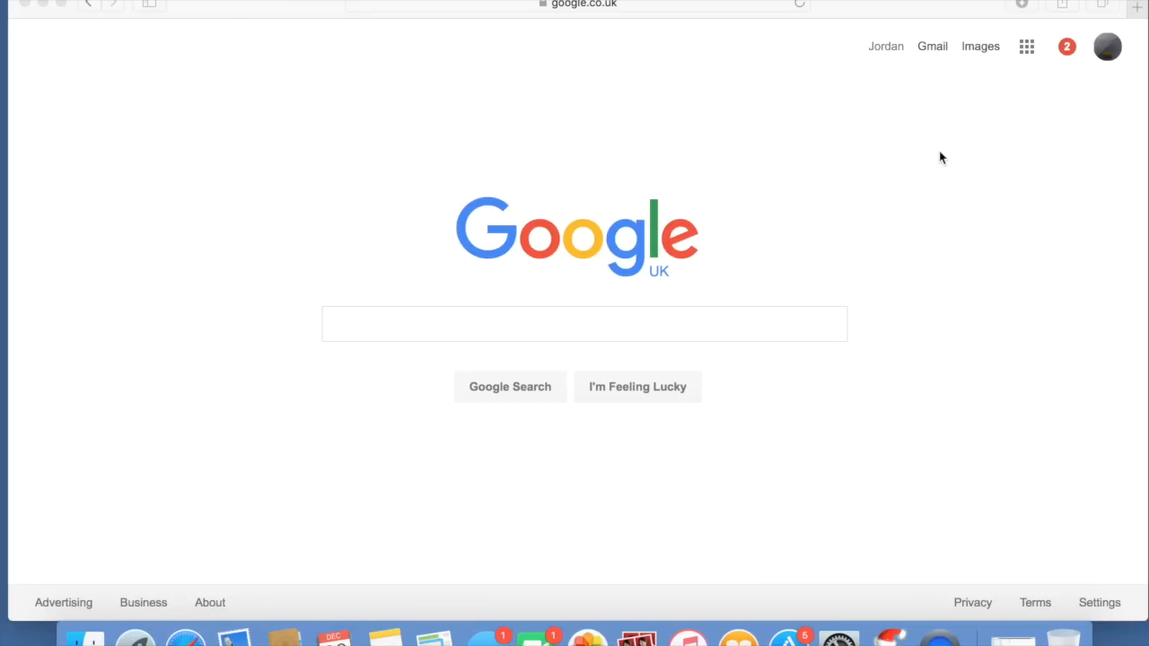
Go to 10.0.1.12 in Safari to load the set-top box's OpenWebif page.
{"action": "left_click", "coordinate": [583, 323]}
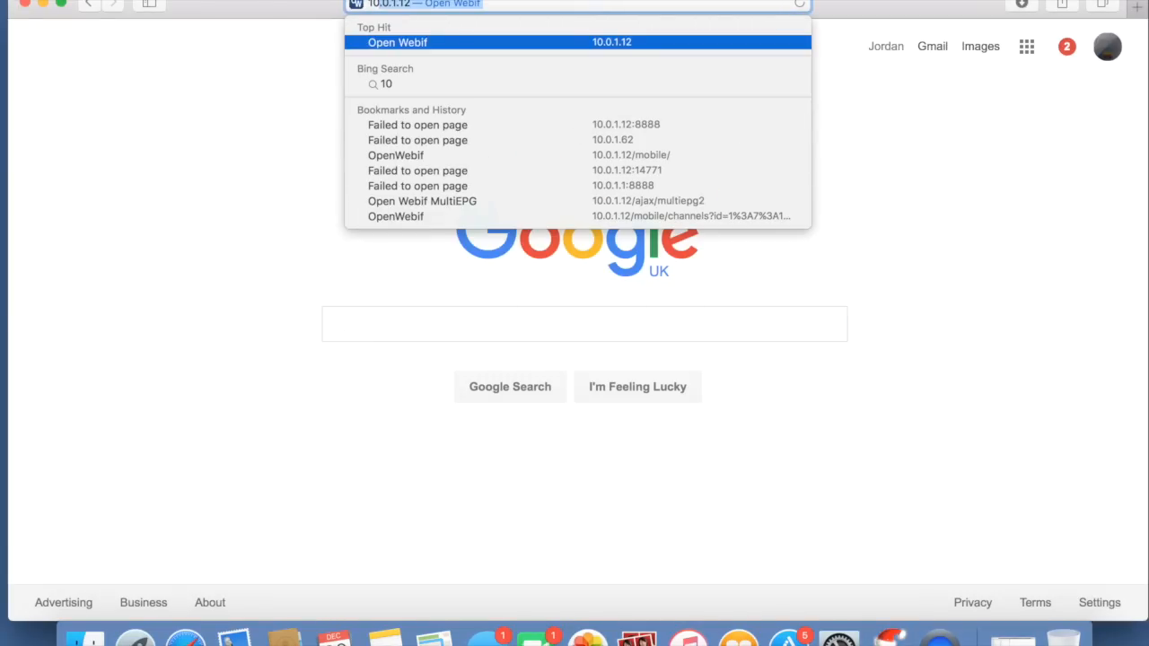
{"action": "left_click", "coordinate": [399, 43]}
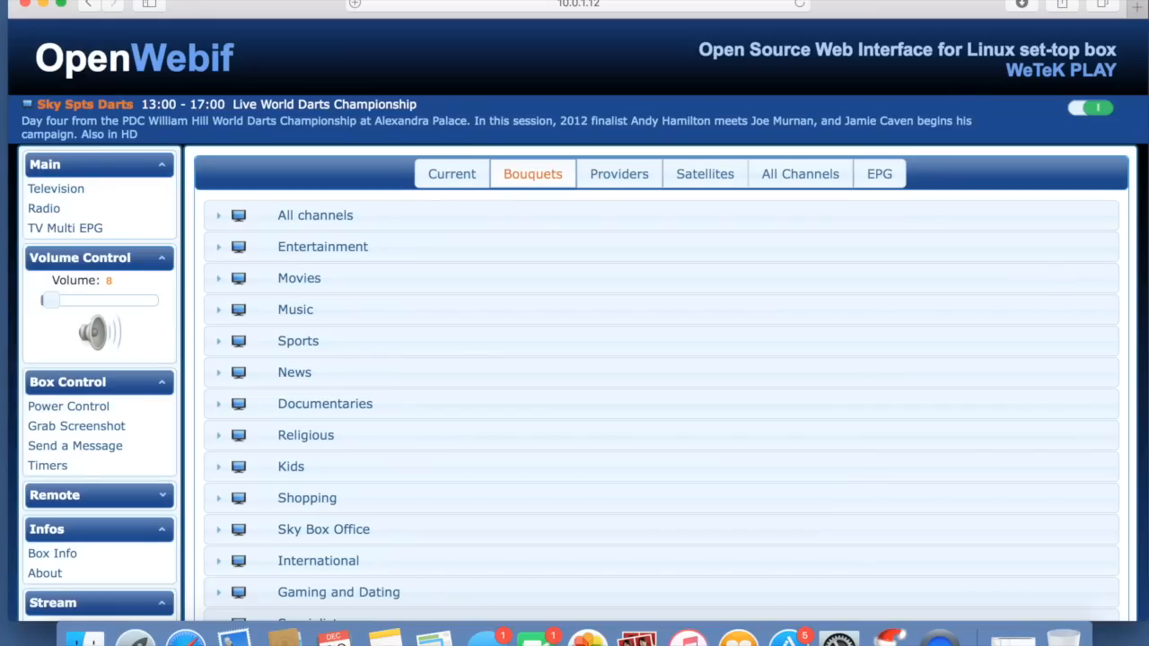
Scroll through the bouquet list and expand the All channels bouquet.
{"action": "scroll", "scroll_direction": "down", "scroll_amount": 3}
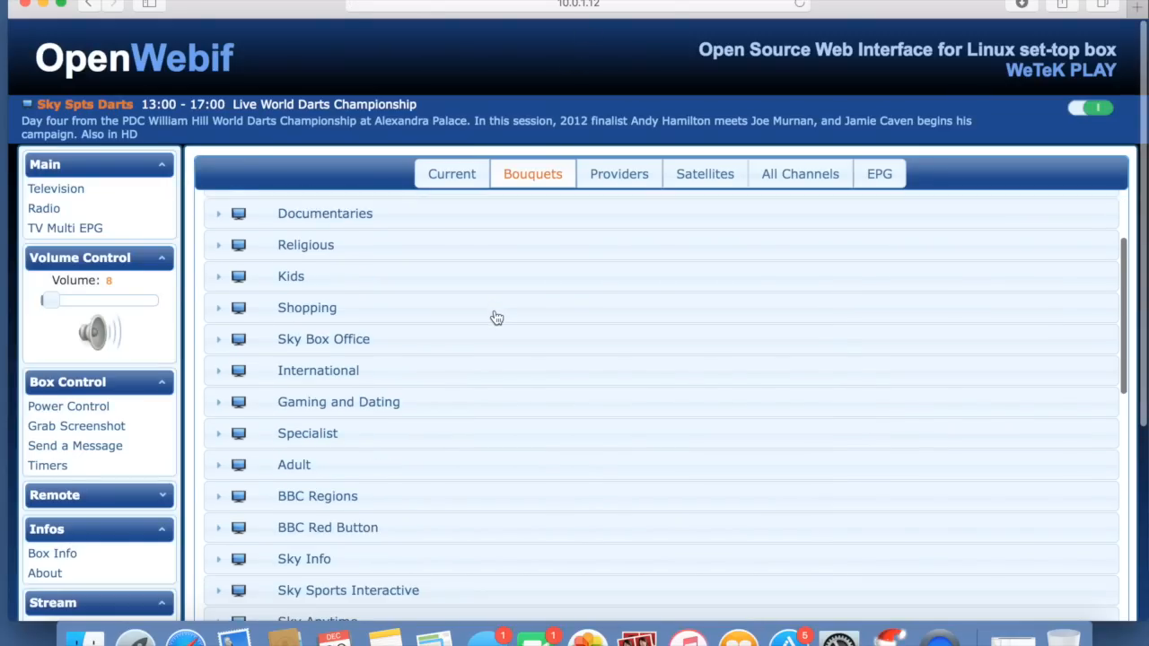
{"action": "scroll", "scroll_direction": "down", "scroll_amount": 3}
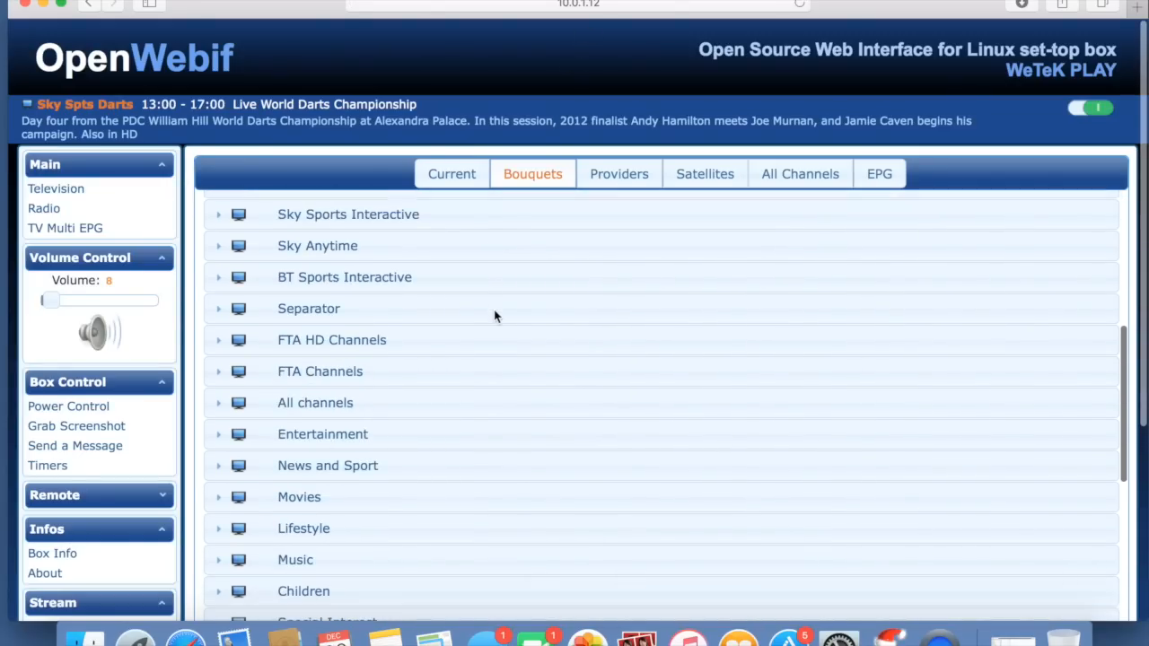
{"action": "scroll", "scroll_direction": "down", "scroll_amount": 3}
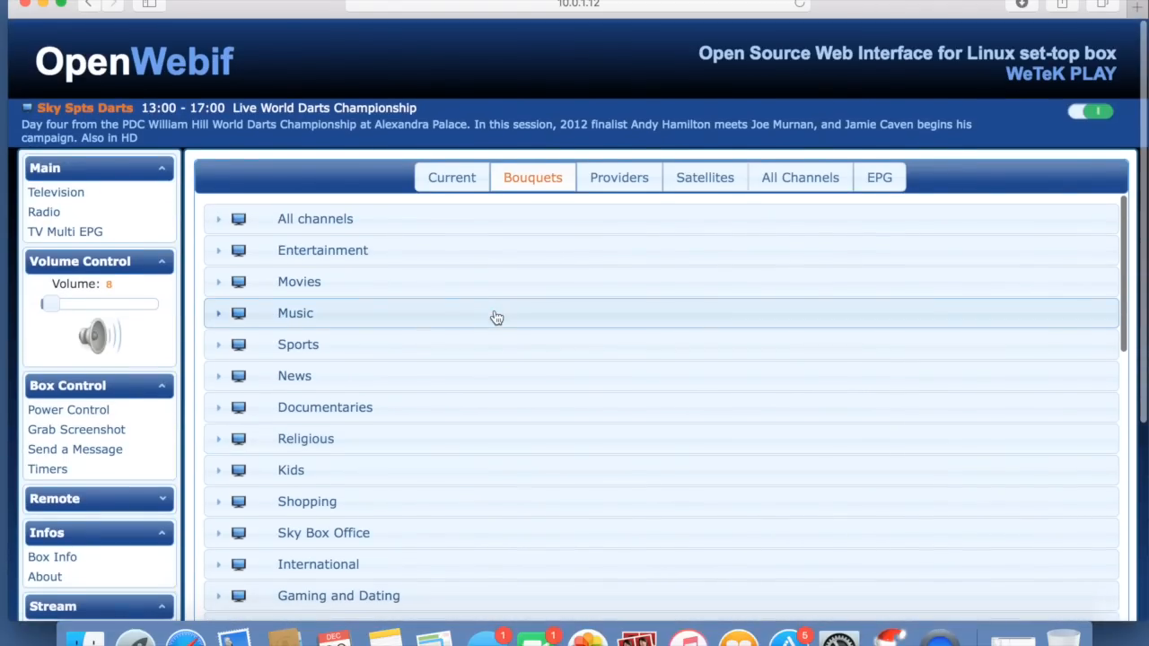
{"action": "left_click", "coordinate": [219, 219]}
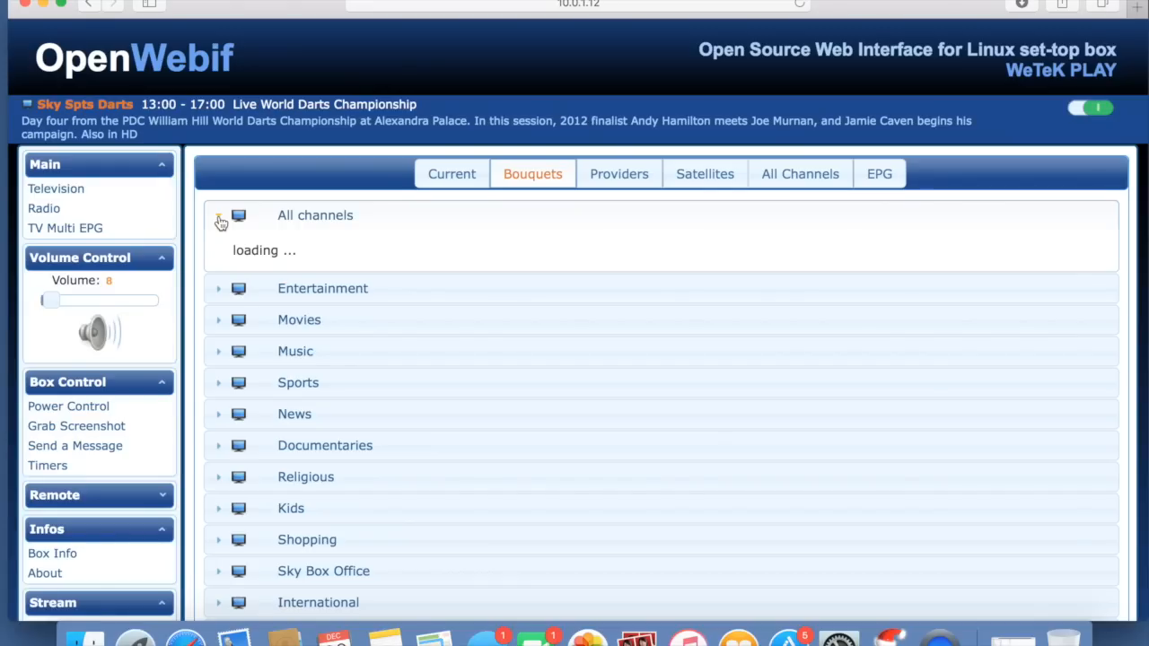
Browse the loaded All channels list with its current programmes and stream links.
{"action": "left_click", "coordinate": [219, 223]}
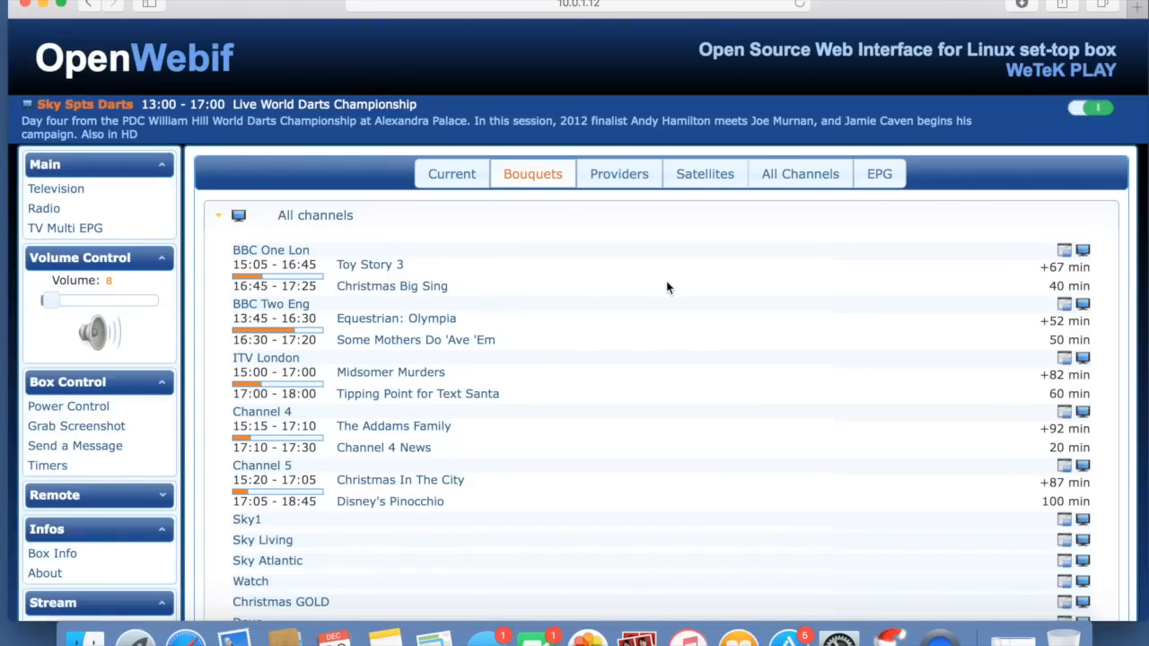
{"action": "mouse_move", "coordinate": [1085, 261]}
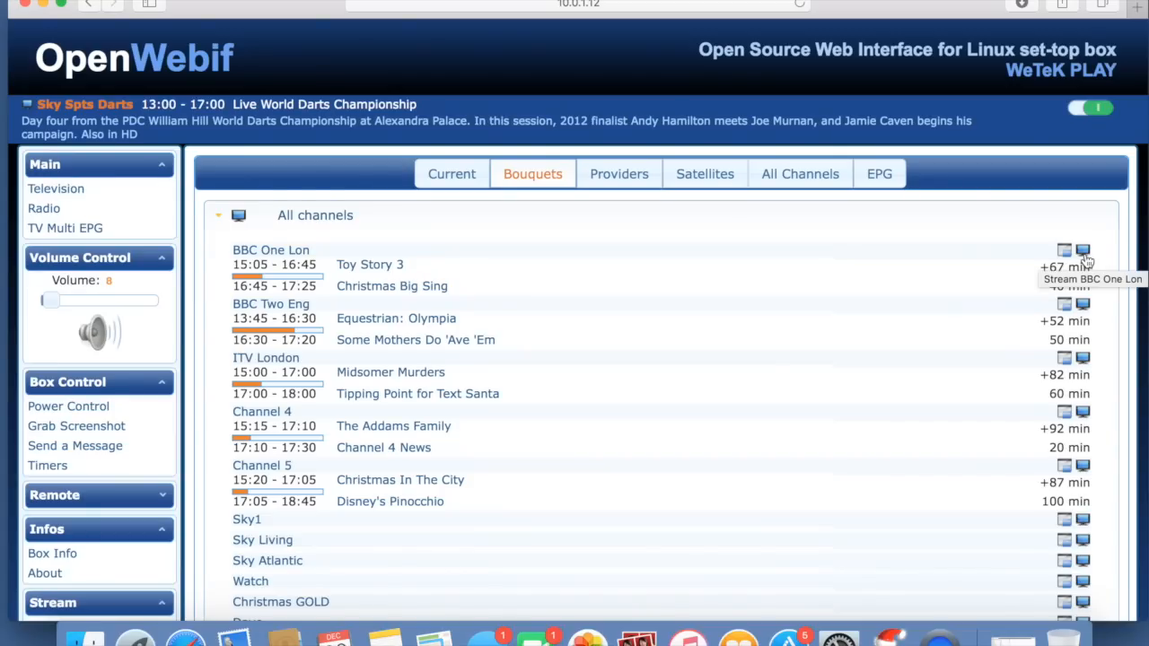
{"action": "mouse_move", "coordinate": [298, 237]}
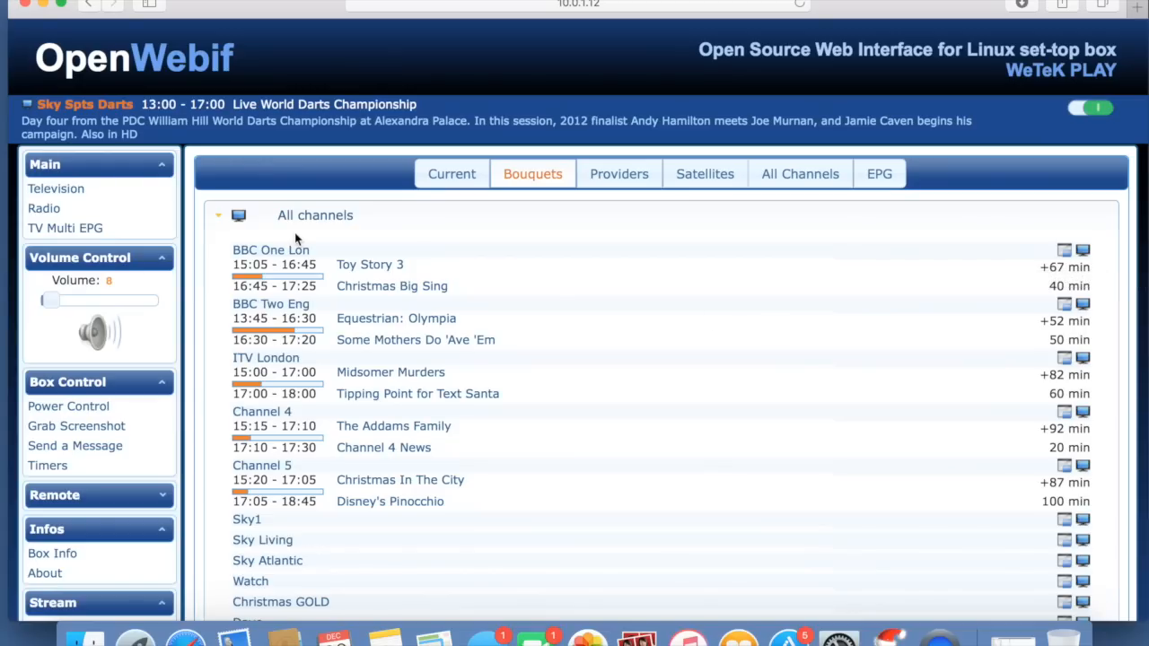
{"action": "scroll", "scroll_direction": "down", "scroll_amount": 3}
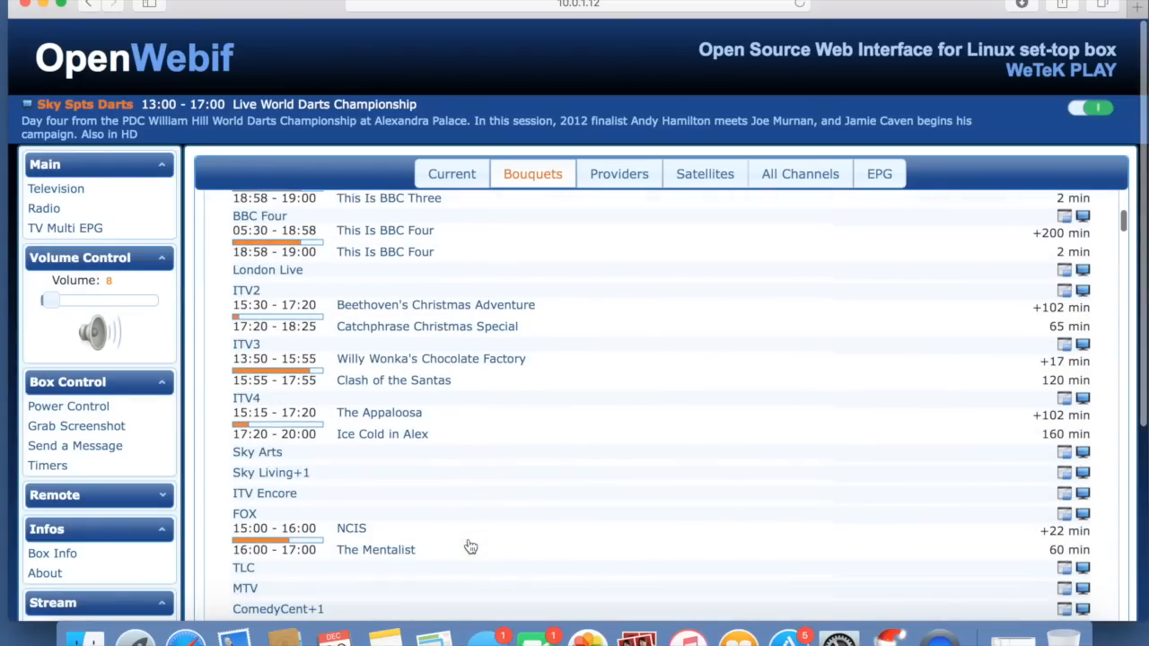
{"action": "scroll", "scroll_direction": "down", "scroll_amount": 3}
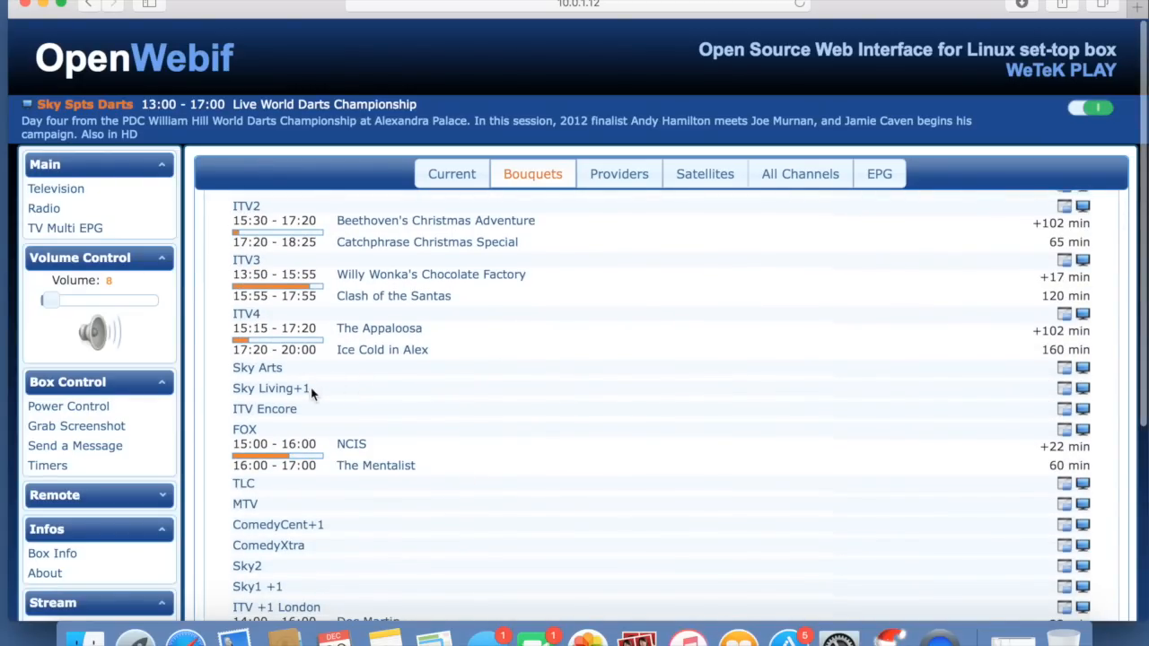
{"action": "mouse_move", "coordinate": [330, 356]}
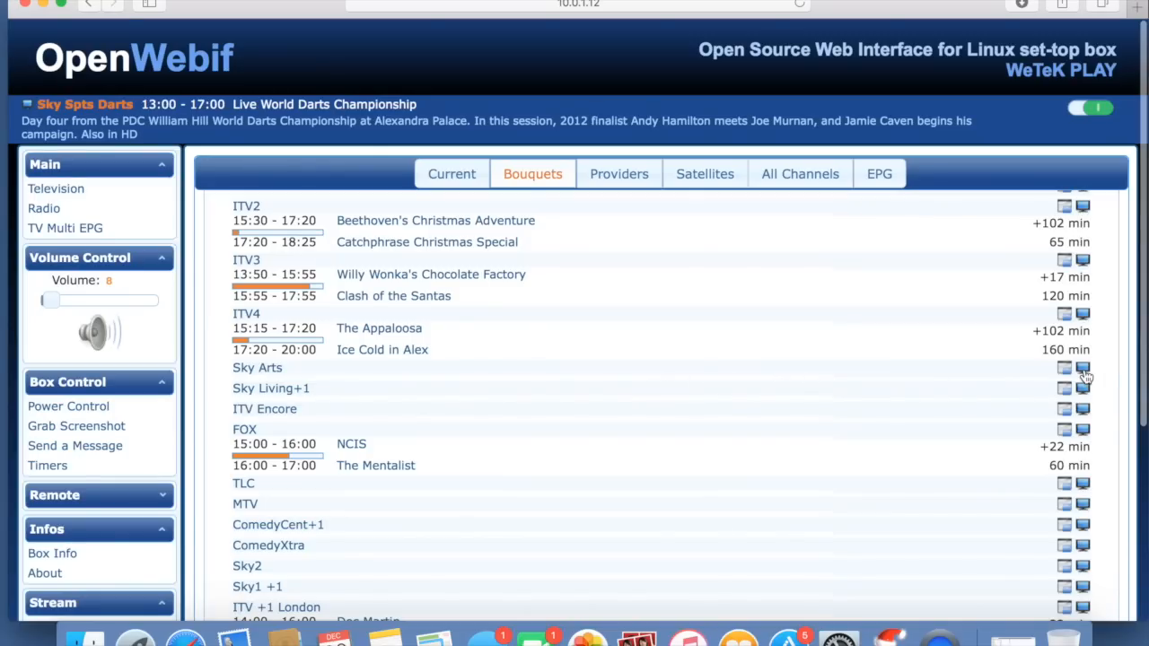
{"action": "mouse_move", "coordinate": [1083, 368]}
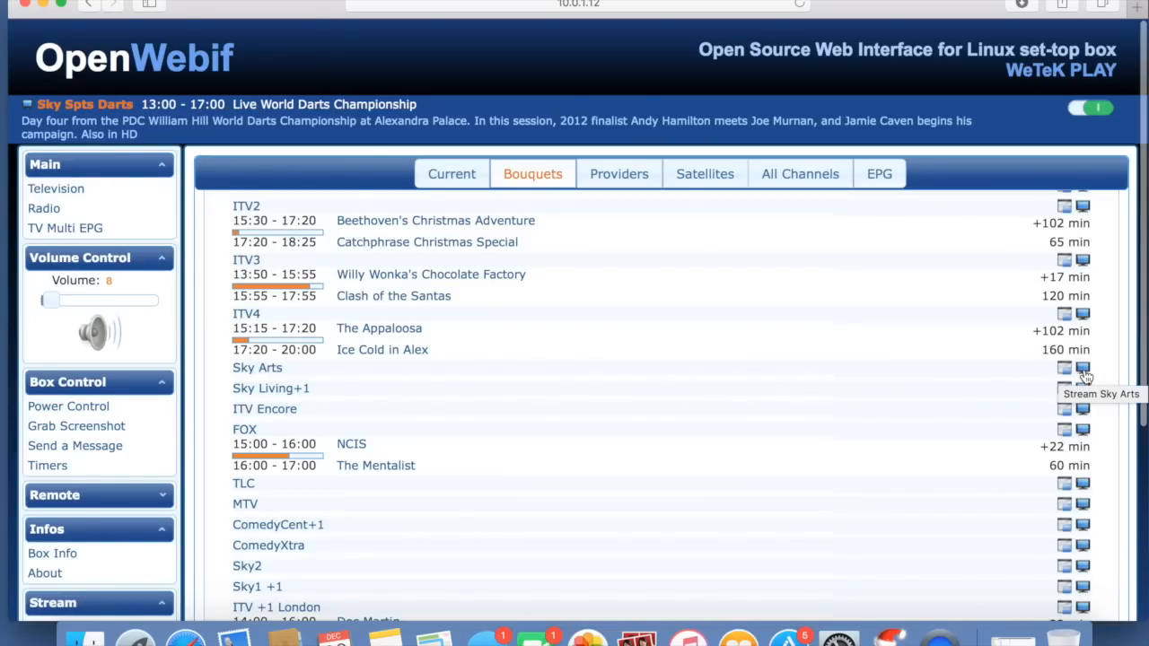
{"action": "mouse_move", "coordinate": [207, 366]}
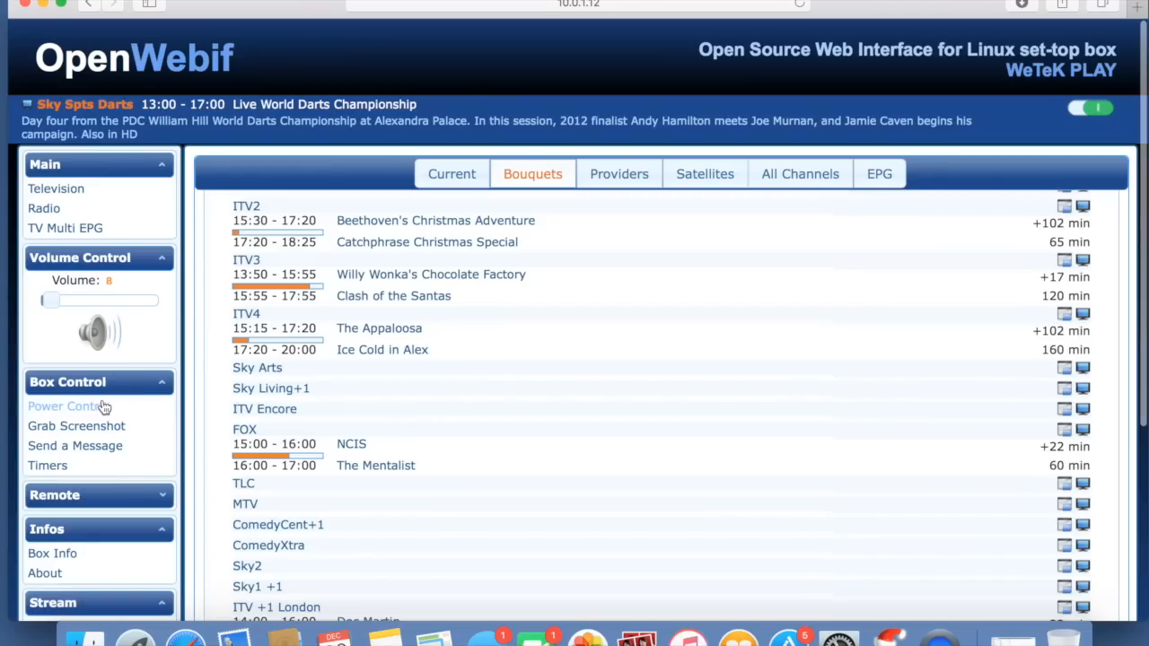
{"action": "mouse_move", "coordinate": [100, 431]}
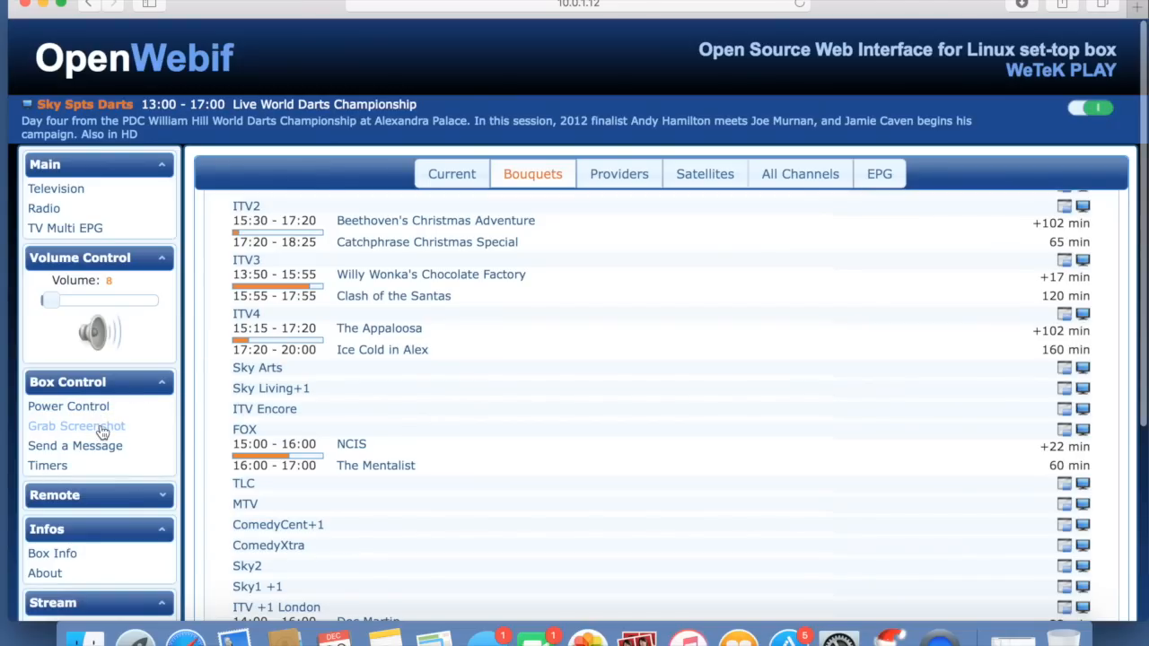
{"action": "mouse_move", "coordinate": [100, 453]}
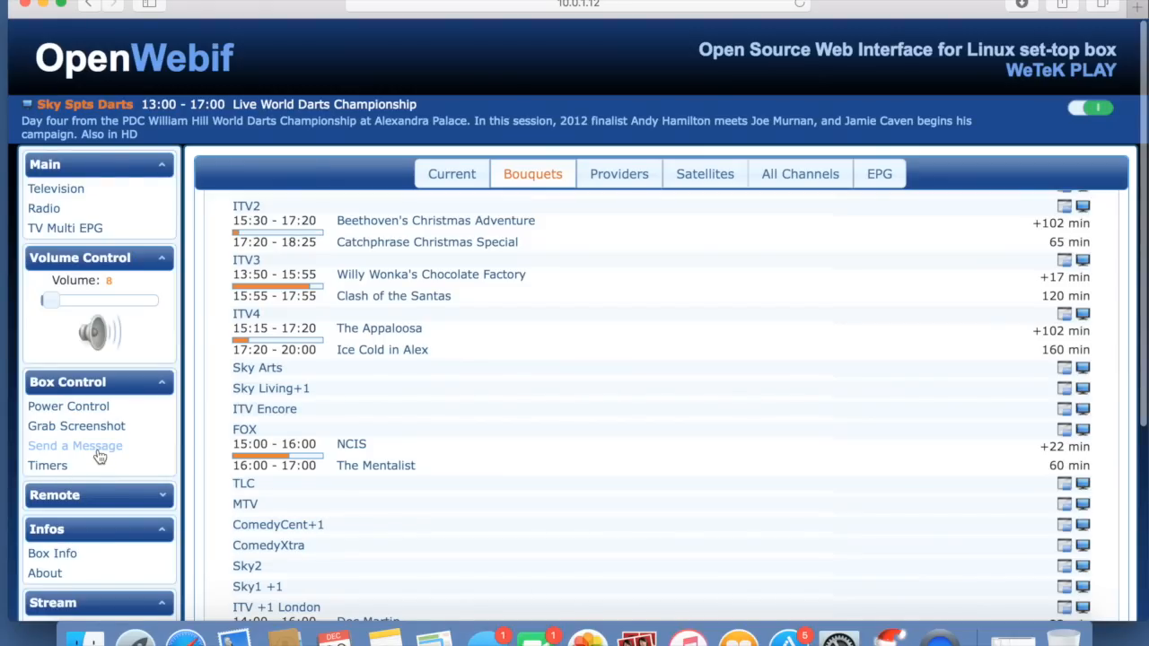
{"action": "scroll", "scroll_direction": "down", "scroll_amount": 3}
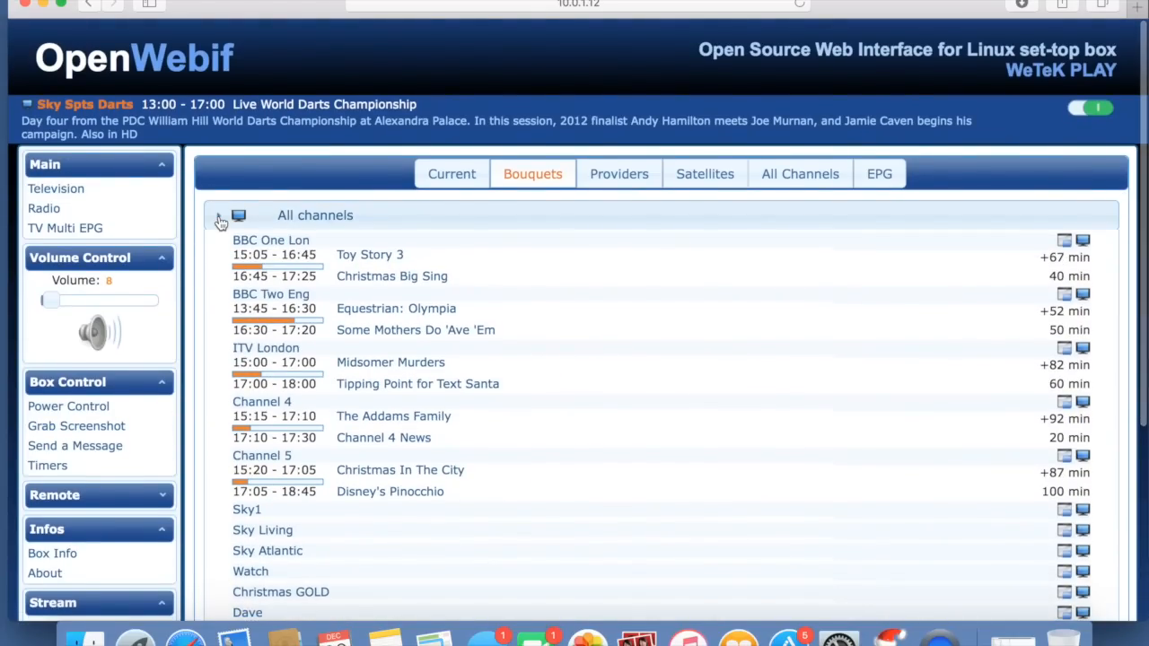
Collapse the All channels bouquet back to the plain bouquet list.
{"action": "left_click", "coordinate": [219, 222]}
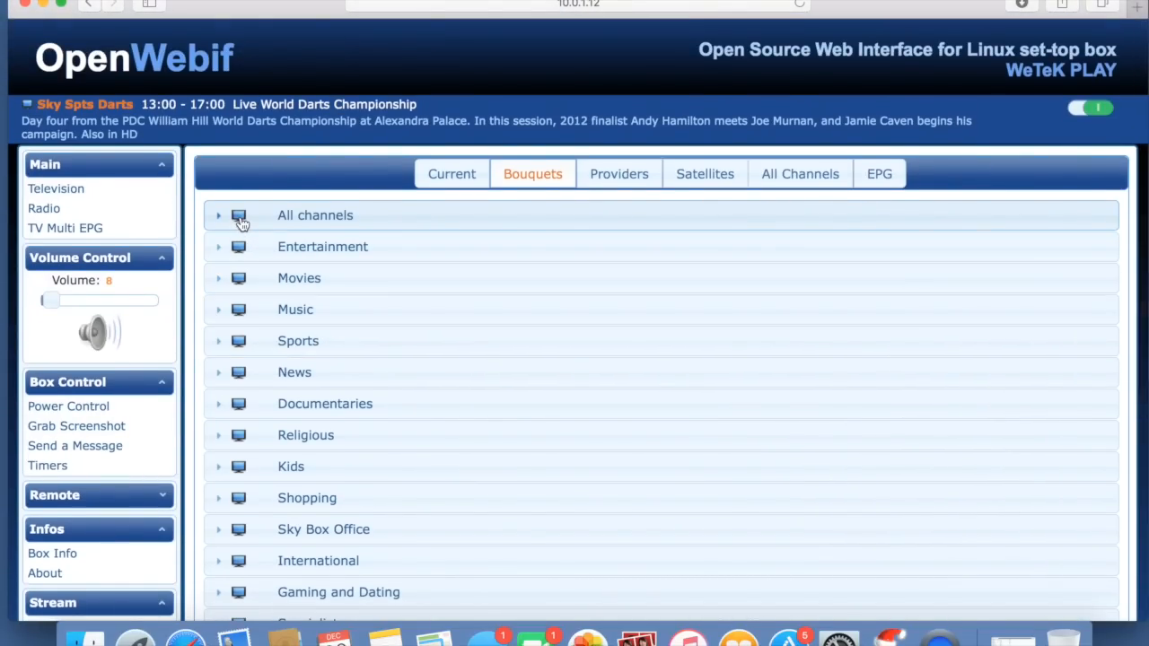
{"action": "mouse_move", "coordinate": [239, 216]}
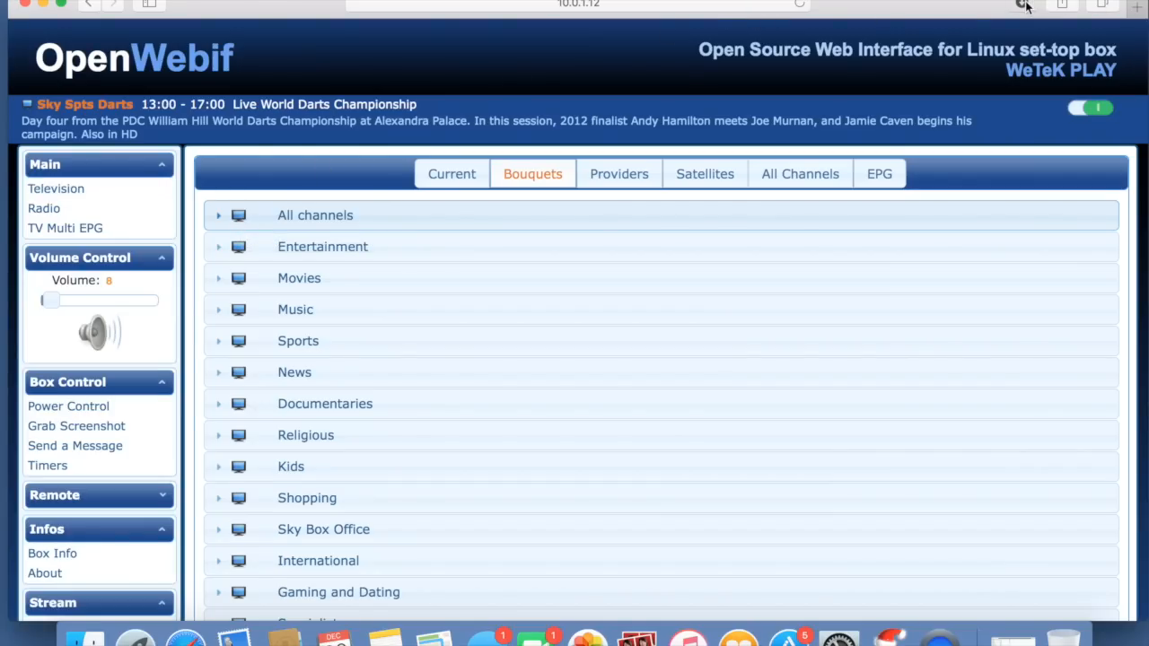
Show Safari's downloads popover listing the 45 KB services.m3u playlist.
{"action": "left_click", "coordinate": [1021, 8]}
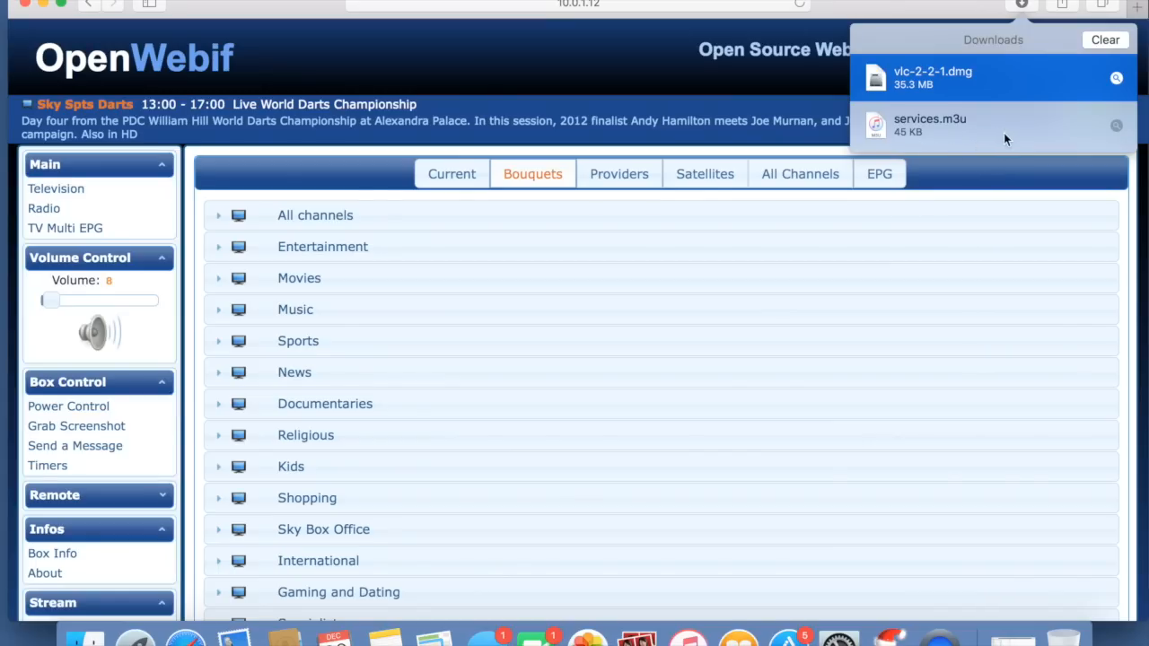
{"action": "mouse_move", "coordinate": [920, 136]}
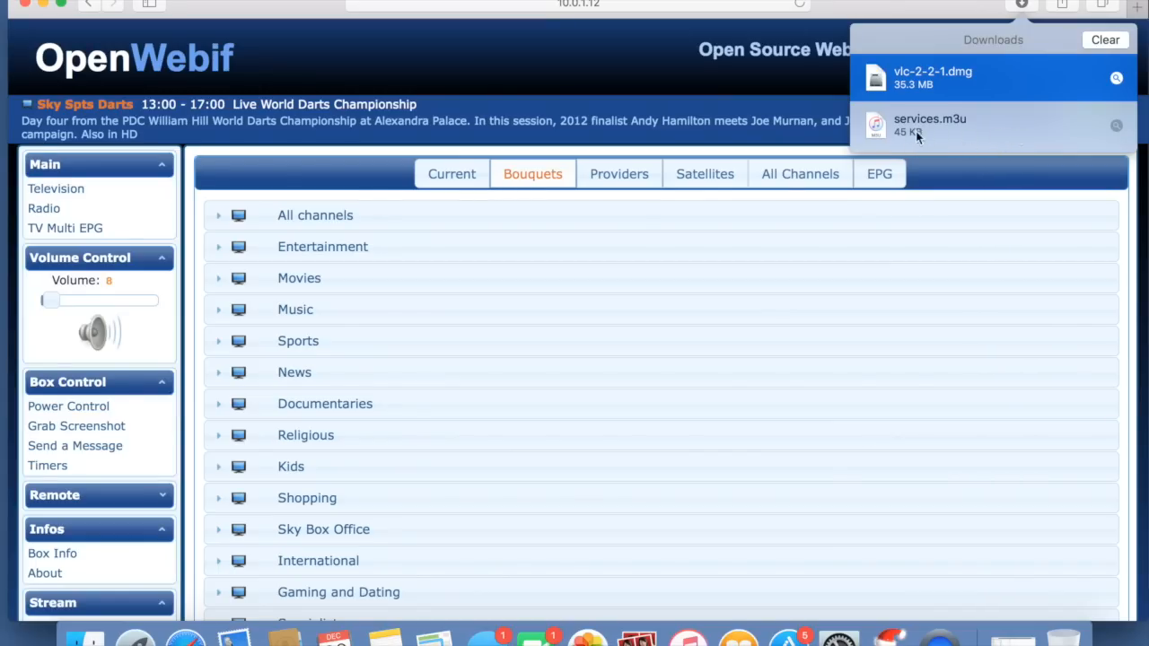
{"action": "mouse_move", "coordinate": [919, 143]}
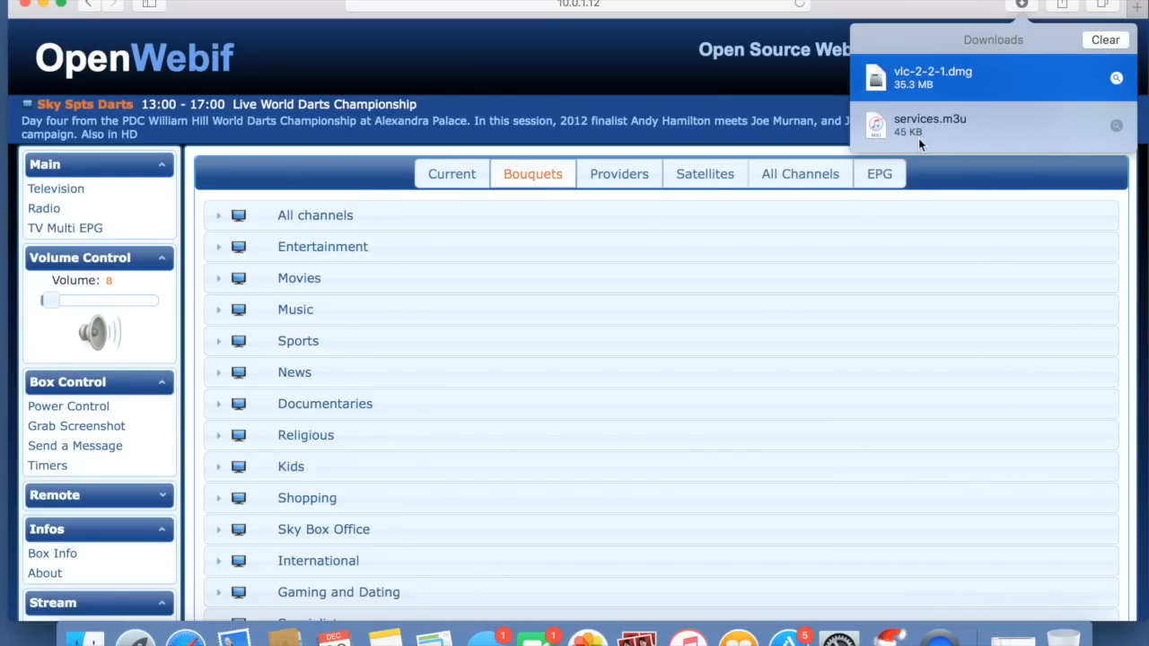
{"action": "mouse_move", "coordinate": [417, 278]}
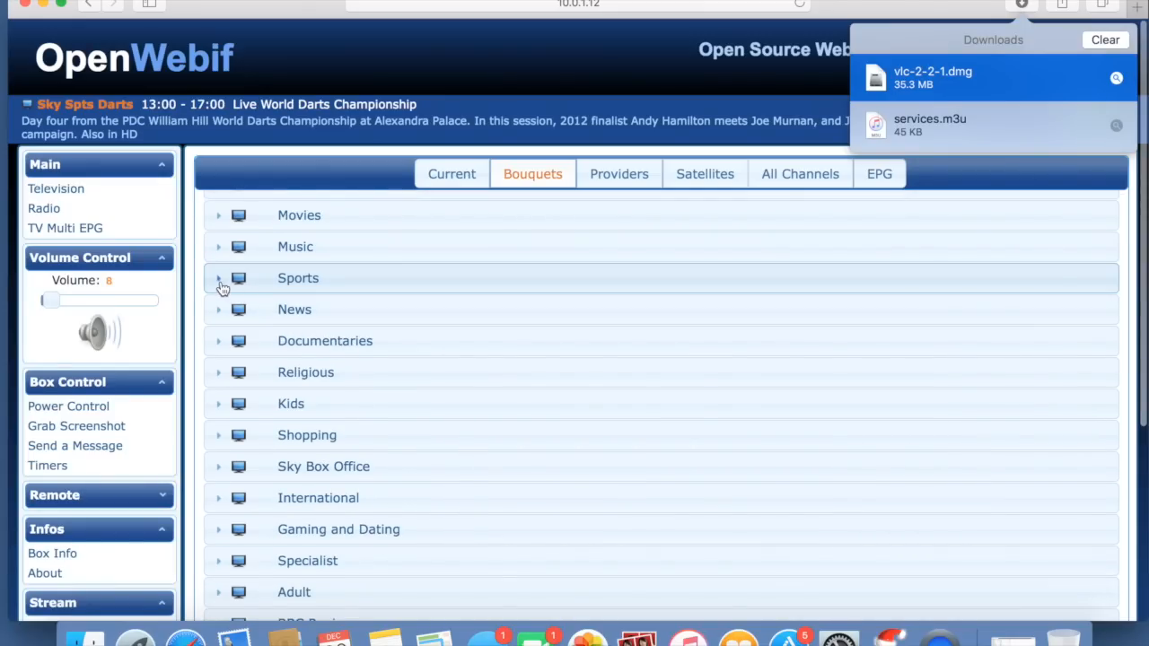
{"action": "mouse_move", "coordinate": [258, 287]}
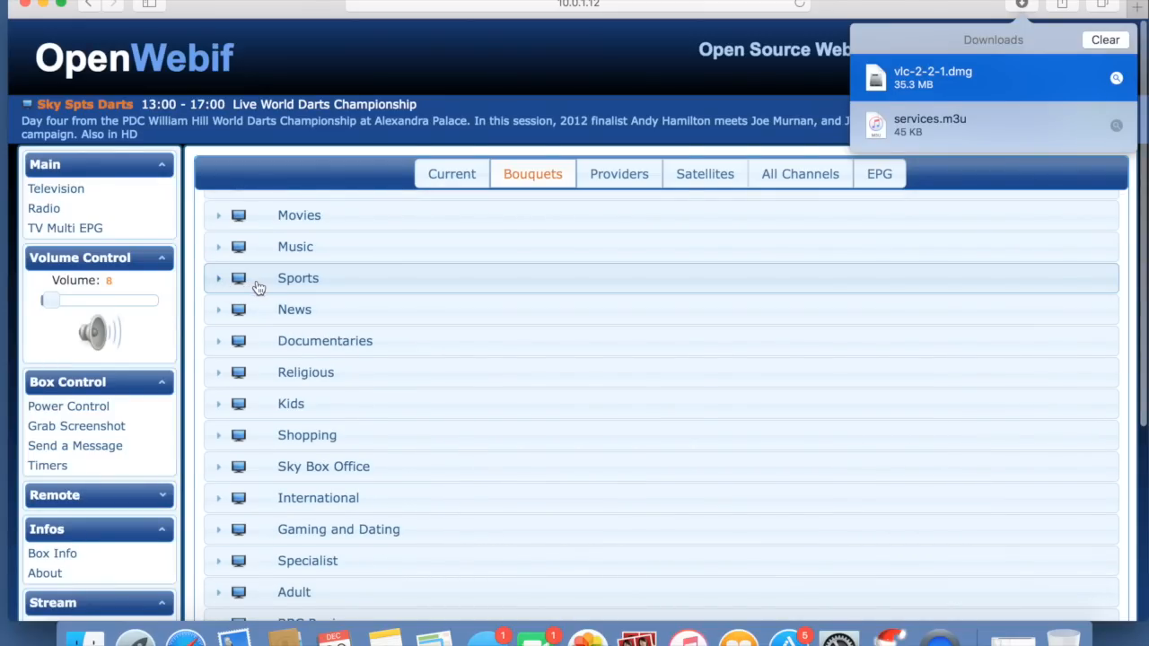
{"action": "mouse_move", "coordinate": [337, 316]}
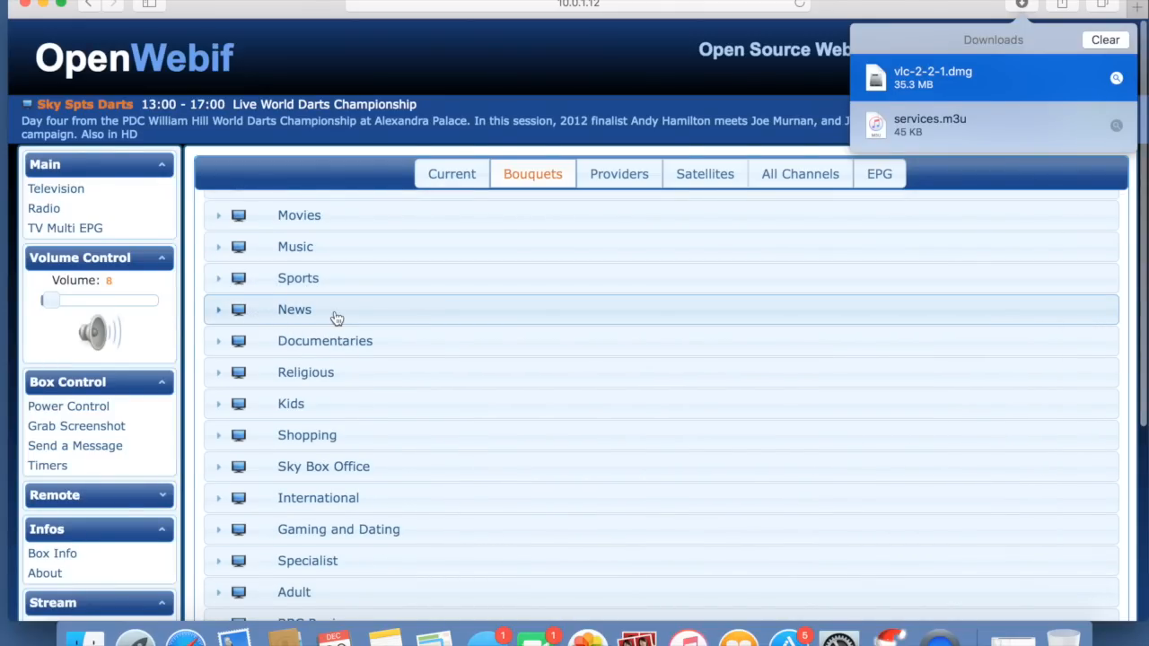
{"action": "scroll", "scroll_direction": "up", "scroll_amount": 3}
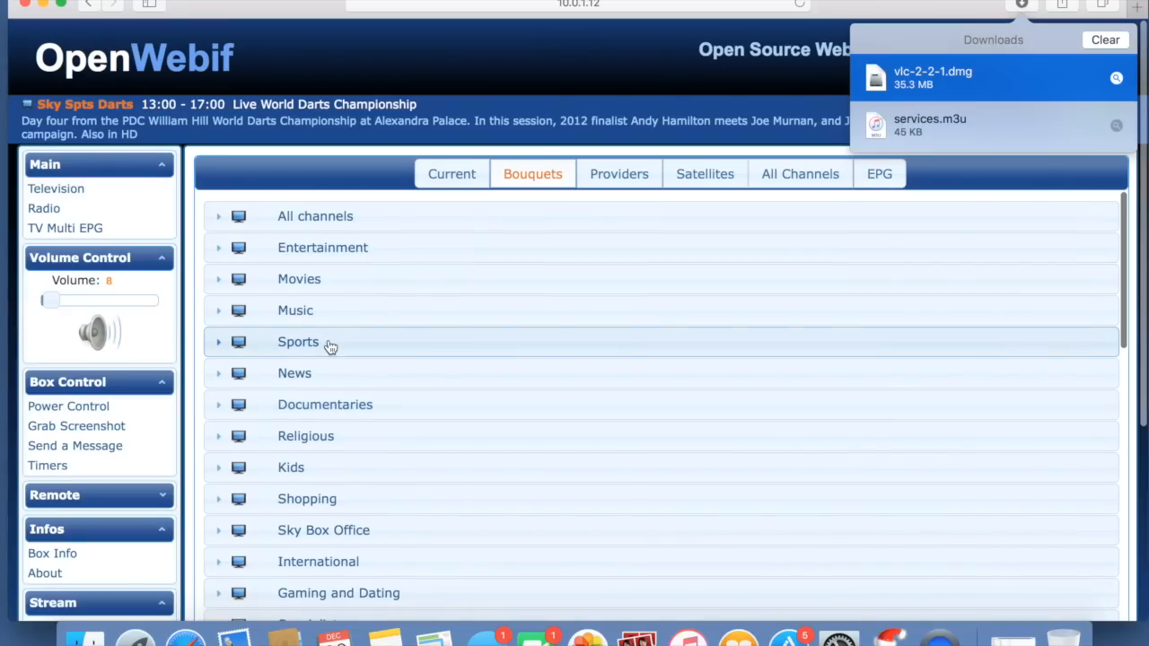
{"action": "mouse_move", "coordinate": [222, 223]}
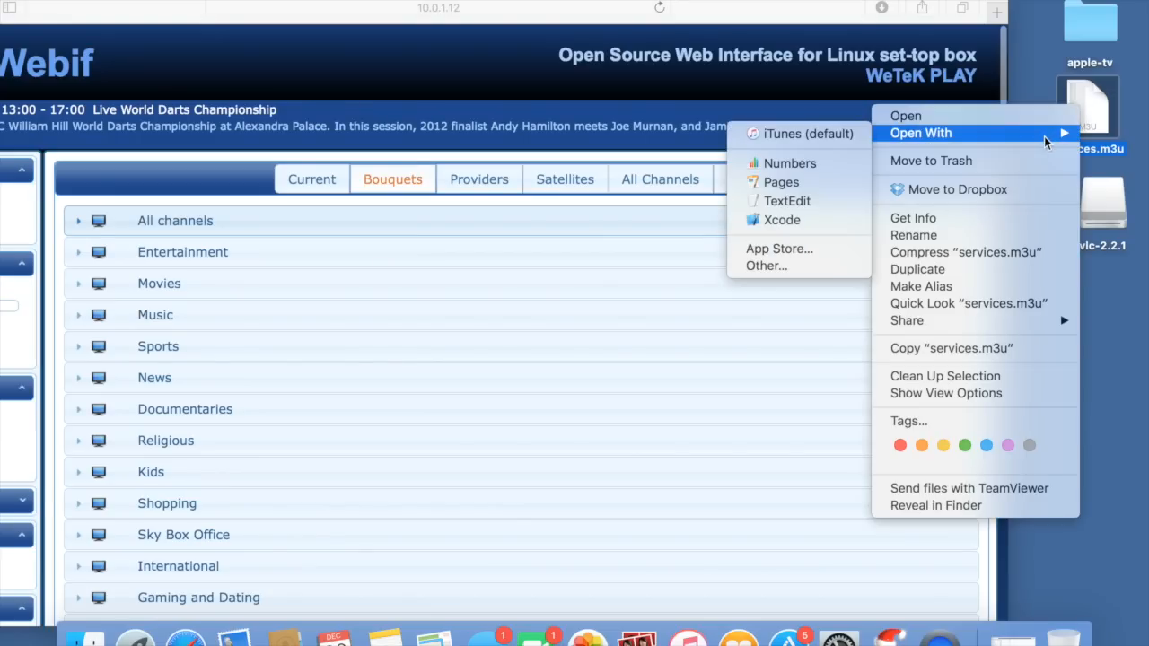
{"action": "mouse_move", "coordinate": [786, 201]}
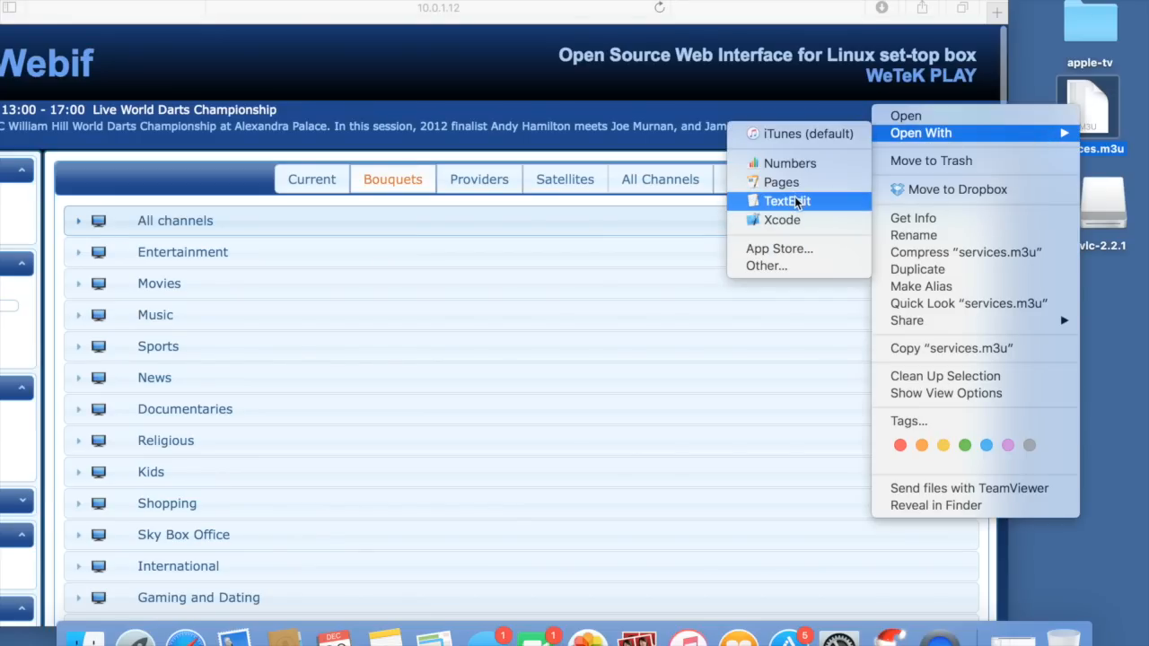
View services.m3u in TextEdit and scroll through its #EXTINF channel entries and stream addresses.
{"action": "left_click", "coordinate": [787, 201]}
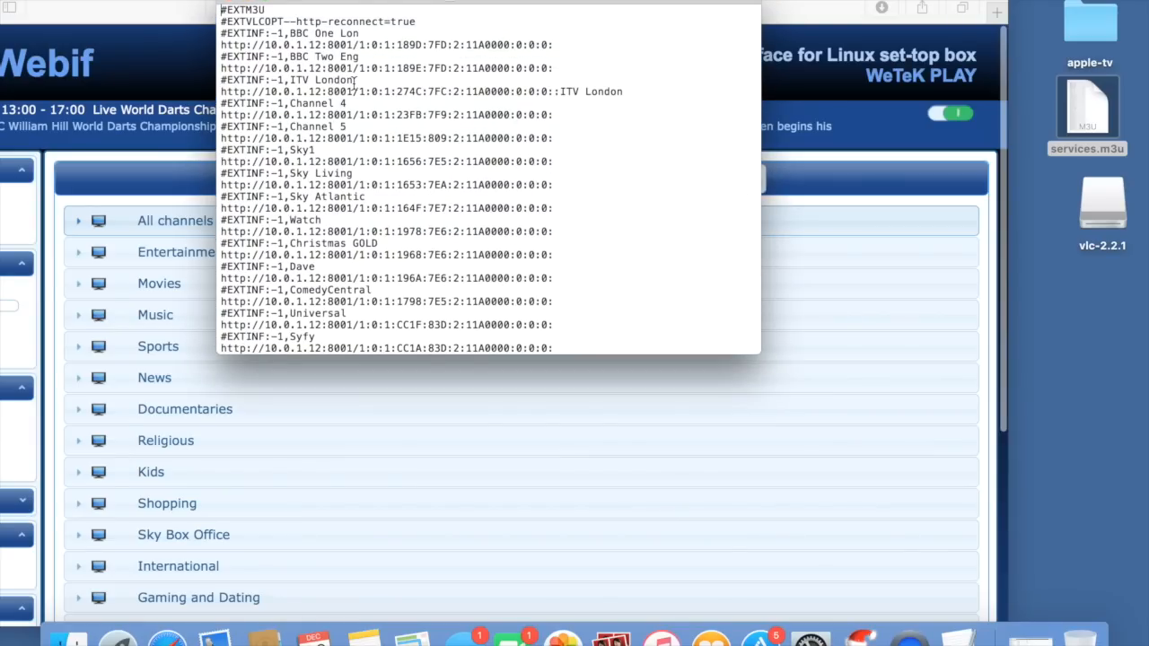
{"action": "scroll", "scroll_direction": "down", "scroll_amount": 3}
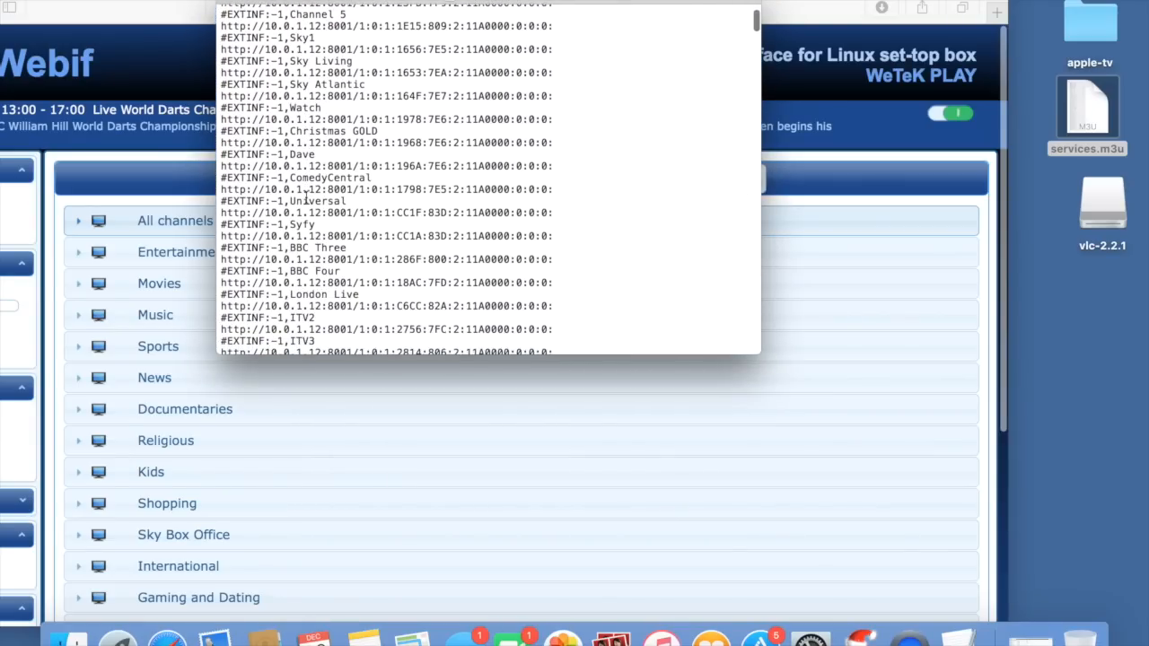
{"action": "scroll", "scroll_direction": "down", "scroll_amount": 3}
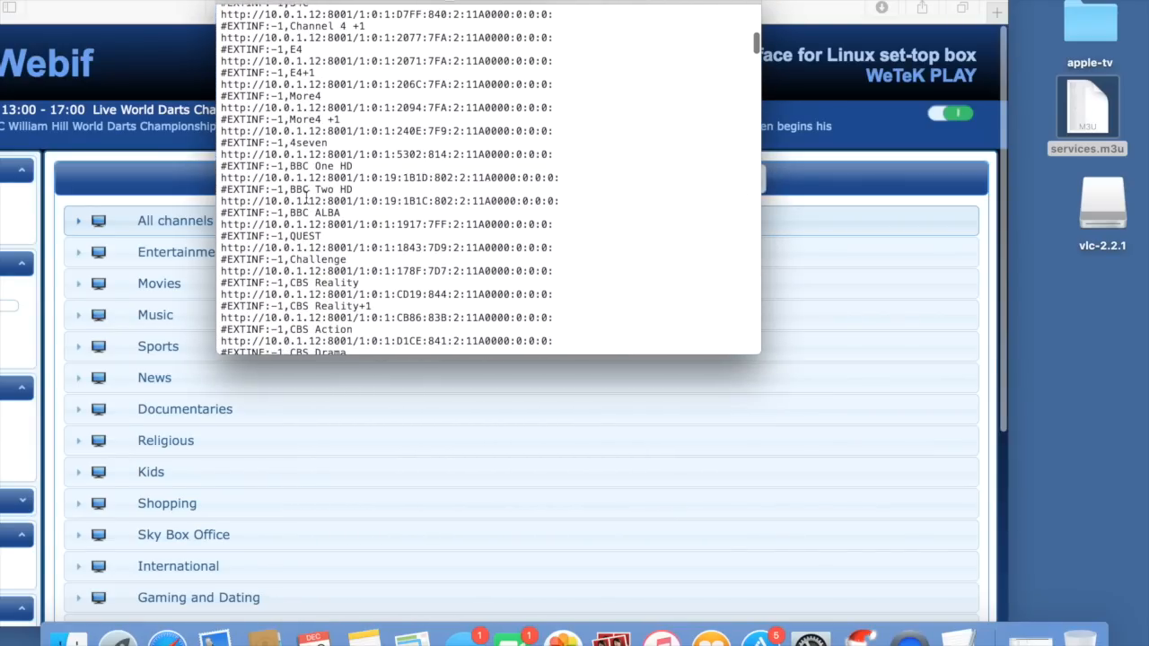
{"action": "scroll", "scroll_direction": "down", "scroll_amount": 3}
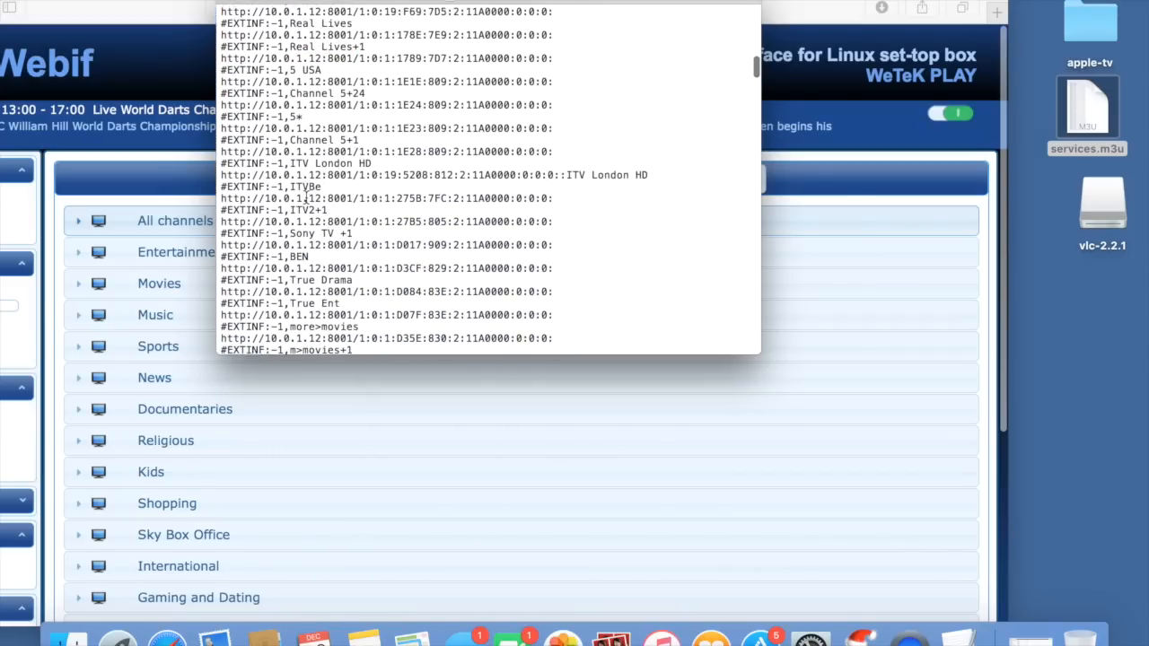
{"action": "scroll", "scroll_direction": "down", "scroll_amount": 3}
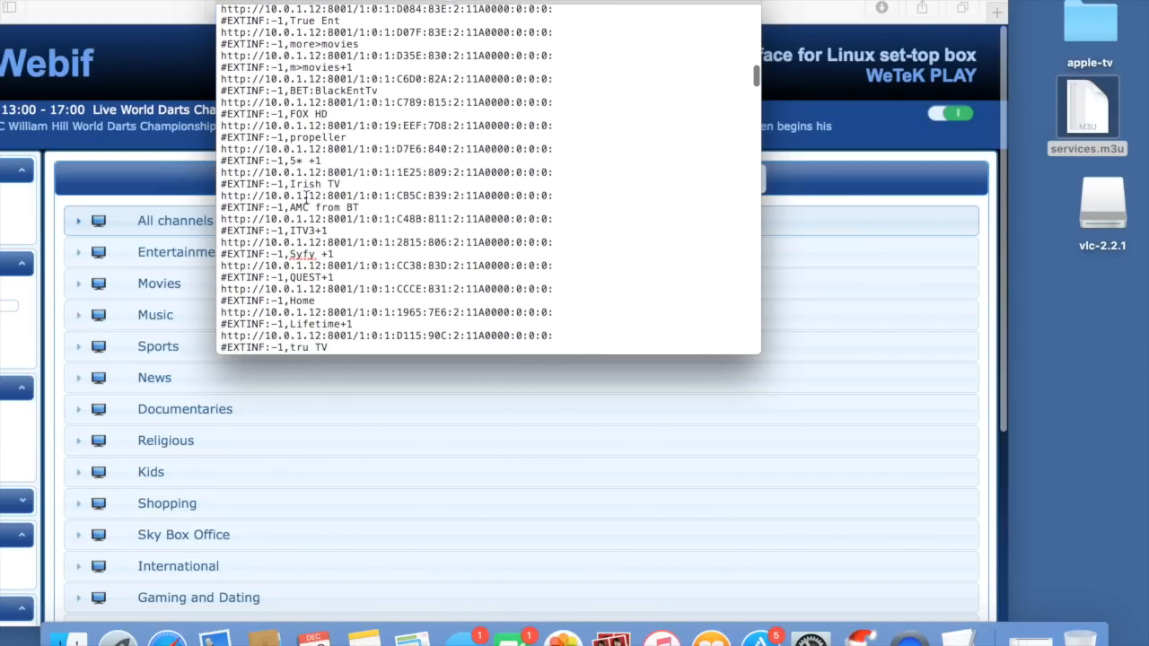
{"action": "scroll", "scroll_direction": "down", "scroll_amount": 3}
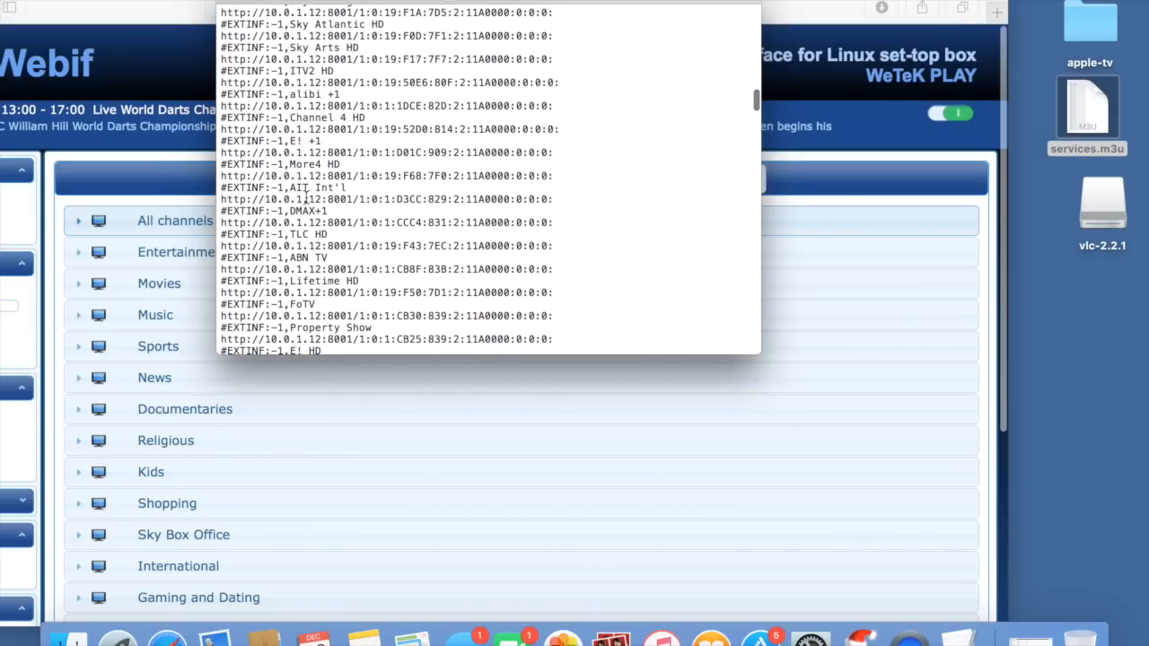
{"action": "scroll", "scroll_direction": "down", "scroll_amount": 3}
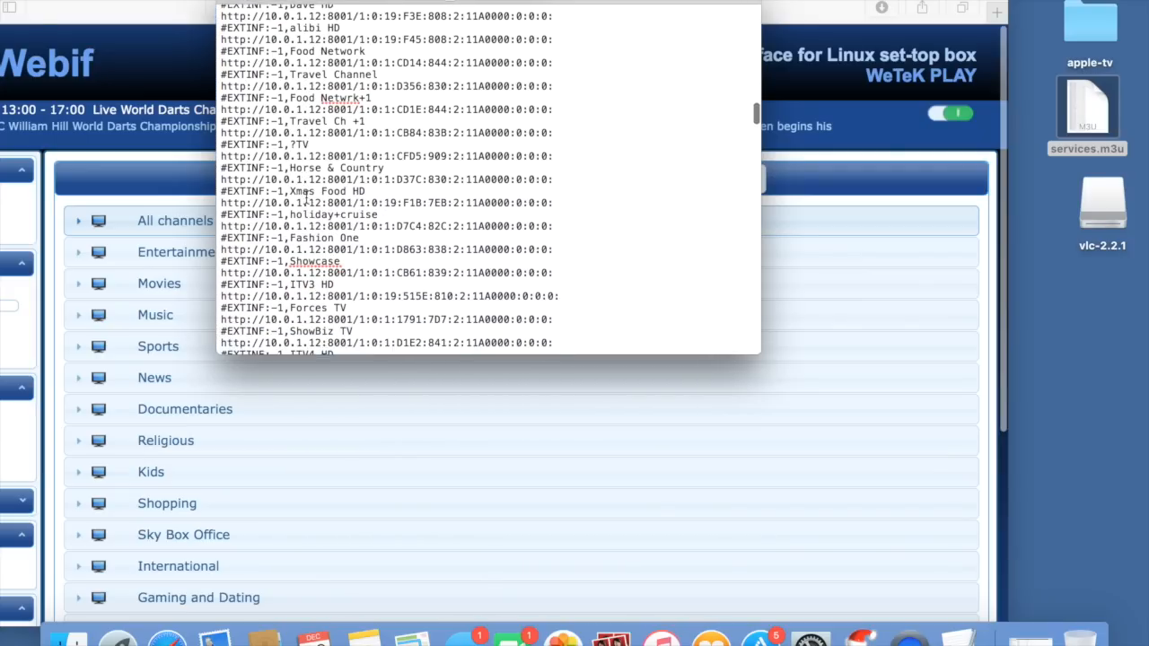
{"action": "scroll", "scroll_direction": "down", "scroll_amount": 3}
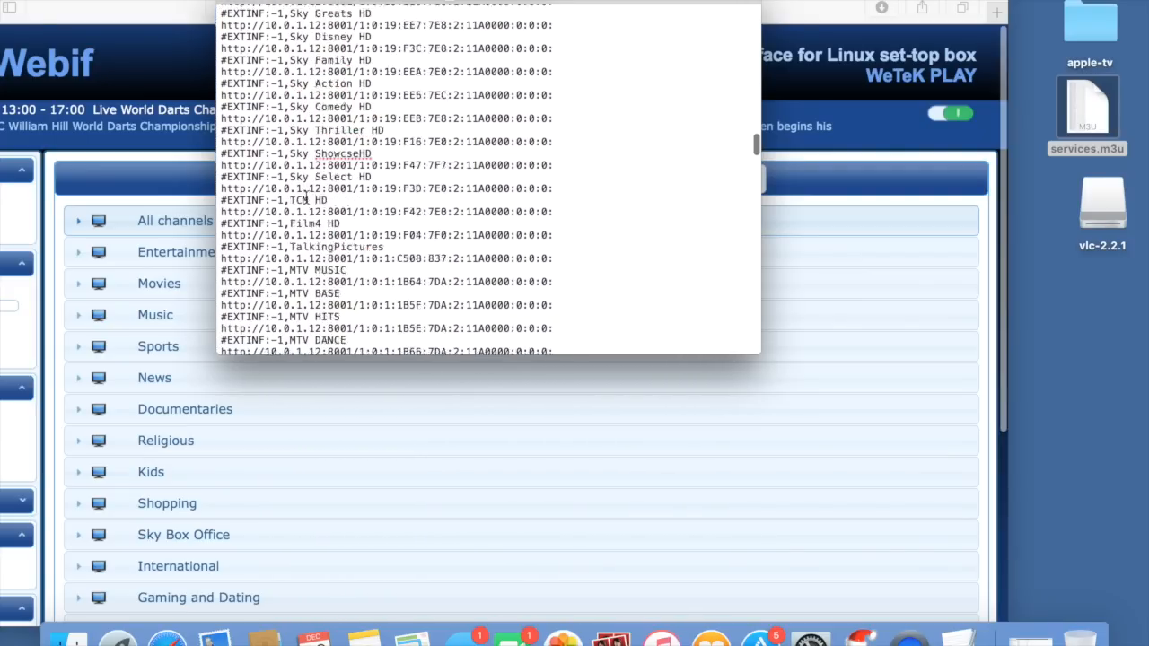
{"action": "scroll", "scroll_direction": "down", "scroll_amount": 3}
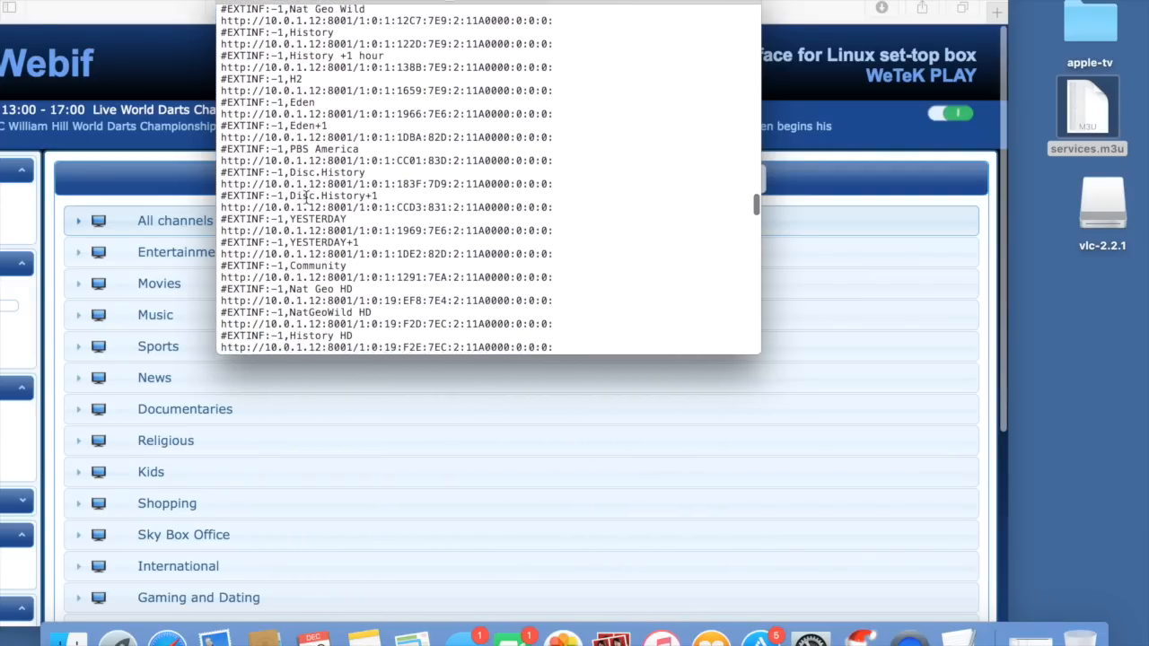
{"action": "scroll", "scroll_direction": "down", "scroll_amount": 3}
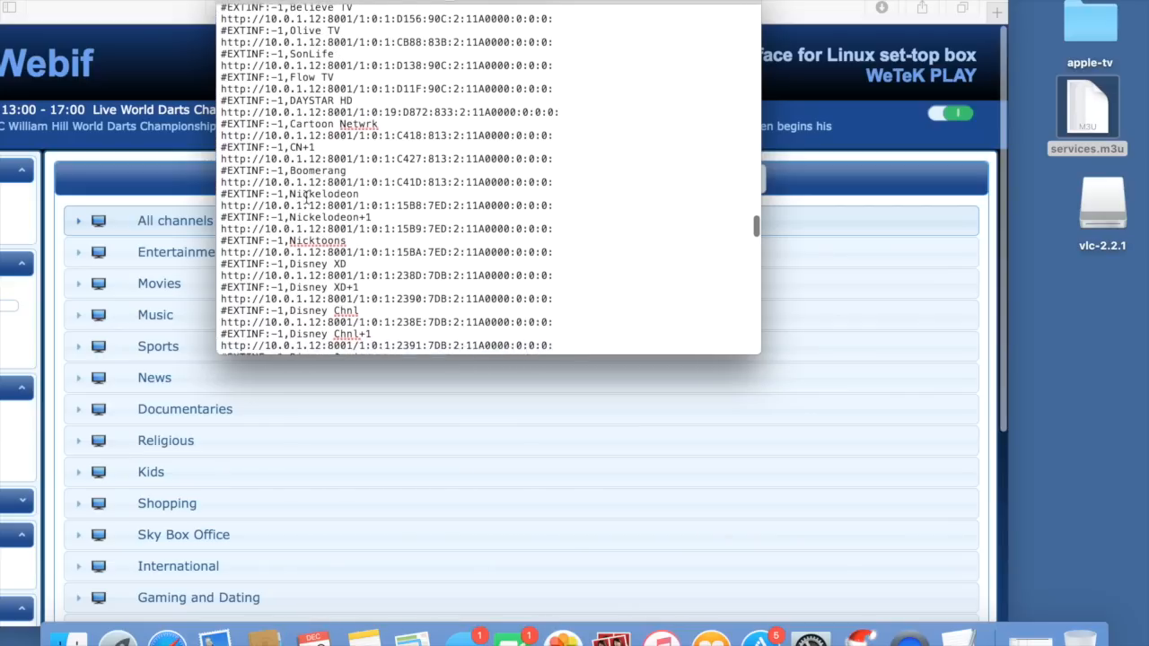
{"action": "scroll", "scroll_direction": "down", "scroll_amount": 3}
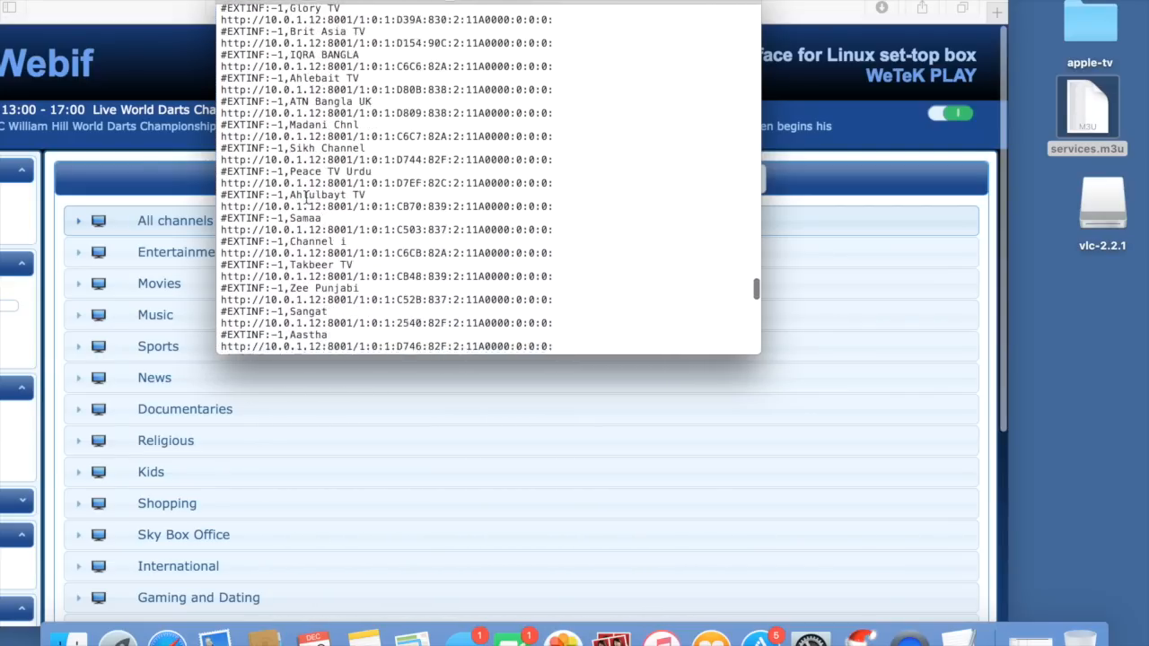
{"action": "scroll", "scroll_direction": "down", "scroll_amount": 3}
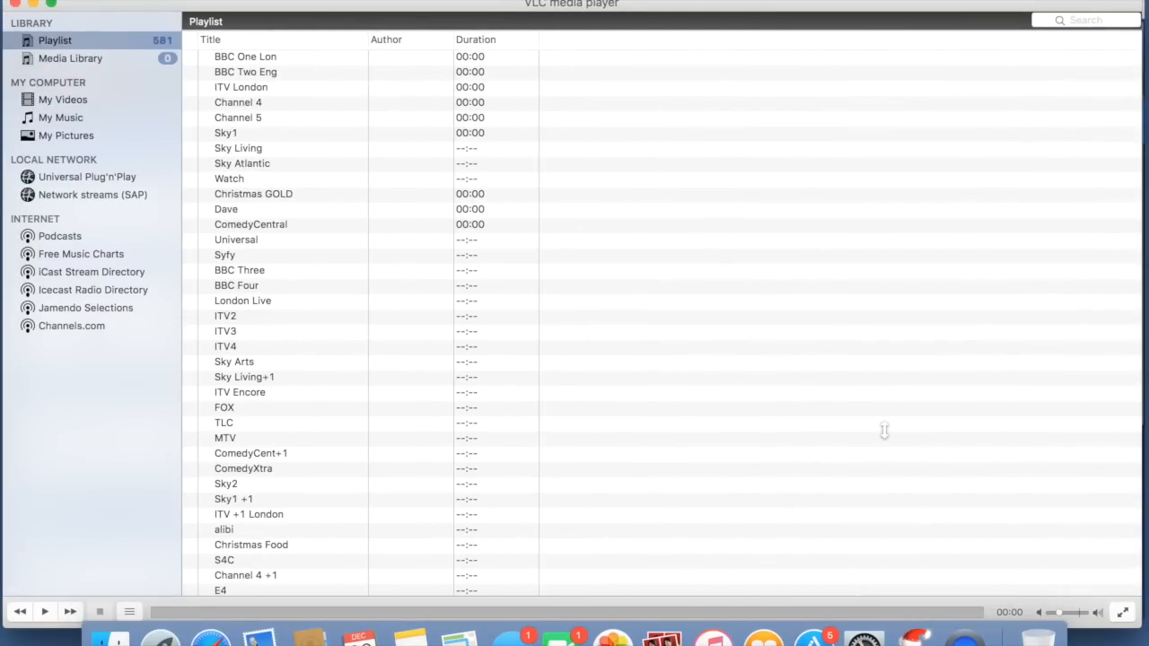
{"action": "mouse_move", "coordinate": [887, 436]}
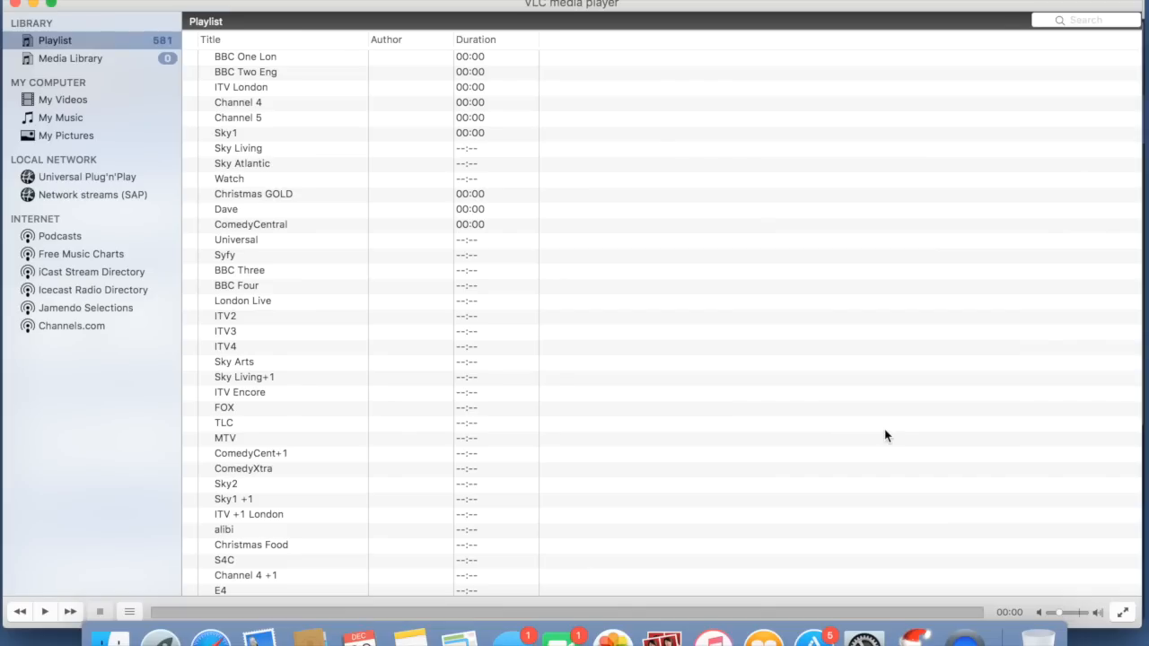
{"action": "mouse_move", "coordinate": [352, 172]}
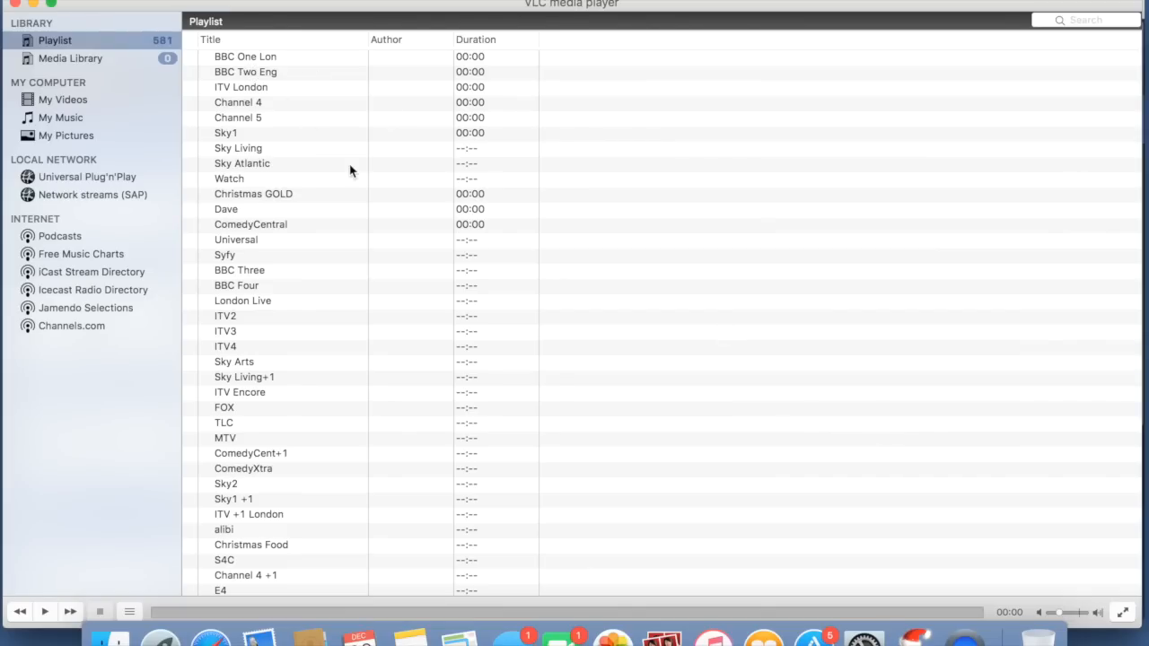
Scroll VLC's 581-entry playlist down to the sports channels at Sky Sports 1.
{"action": "scroll", "scroll_direction": "down", "scroll_amount": 3}
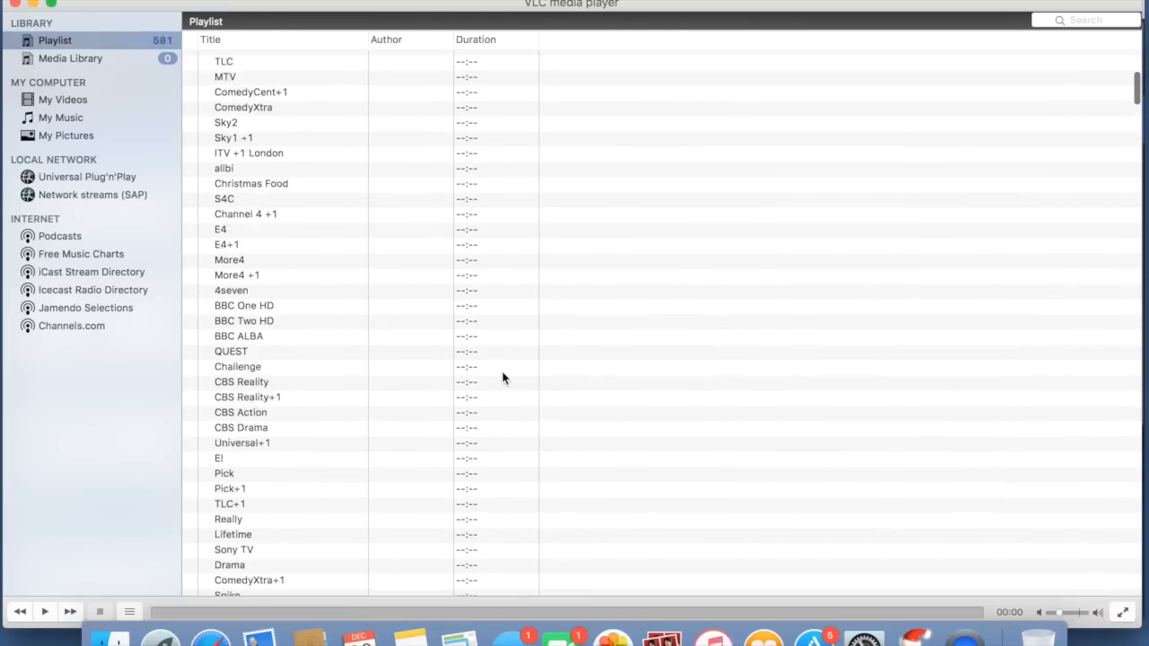
{"action": "scroll", "scroll_direction": "down", "scroll_amount": 3}
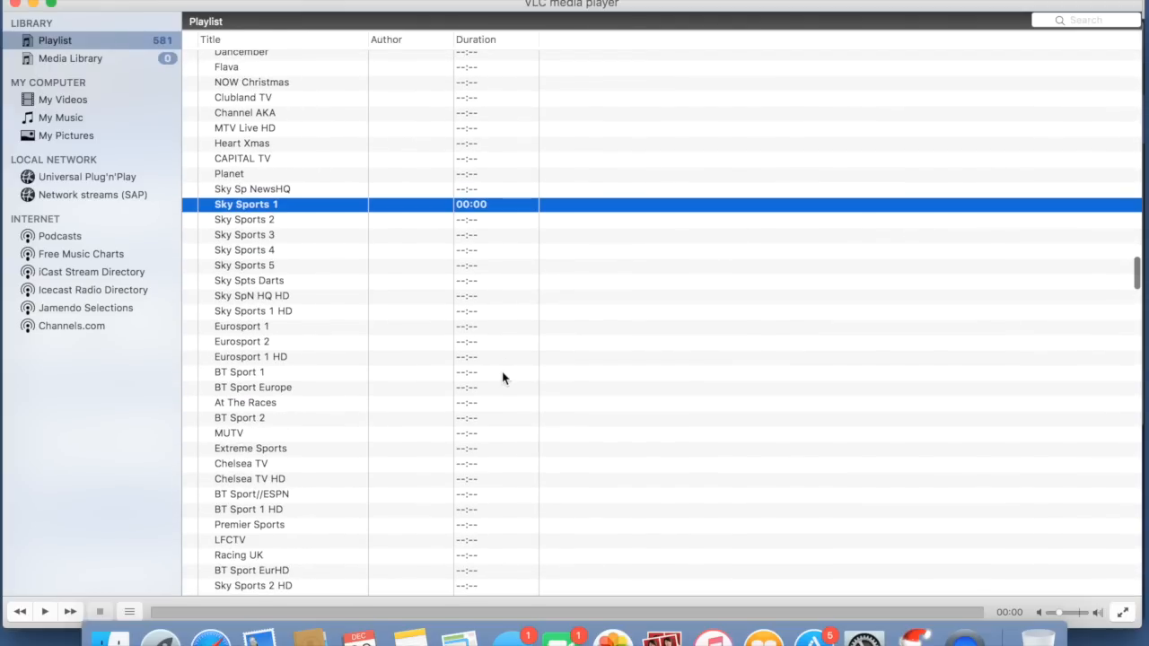
{"action": "mouse_move", "coordinate": [291, 212]}
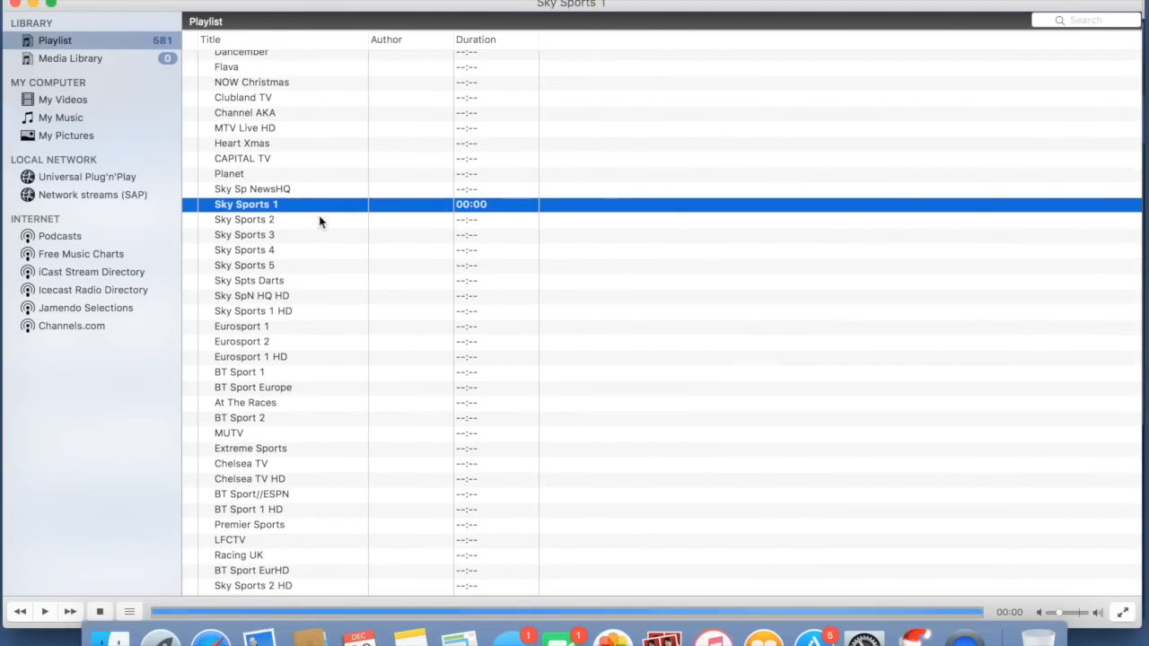
Start Sky Sports 1 streaming live from the playlist.
{"action": "double_click", "coordinate": [246, 204]}
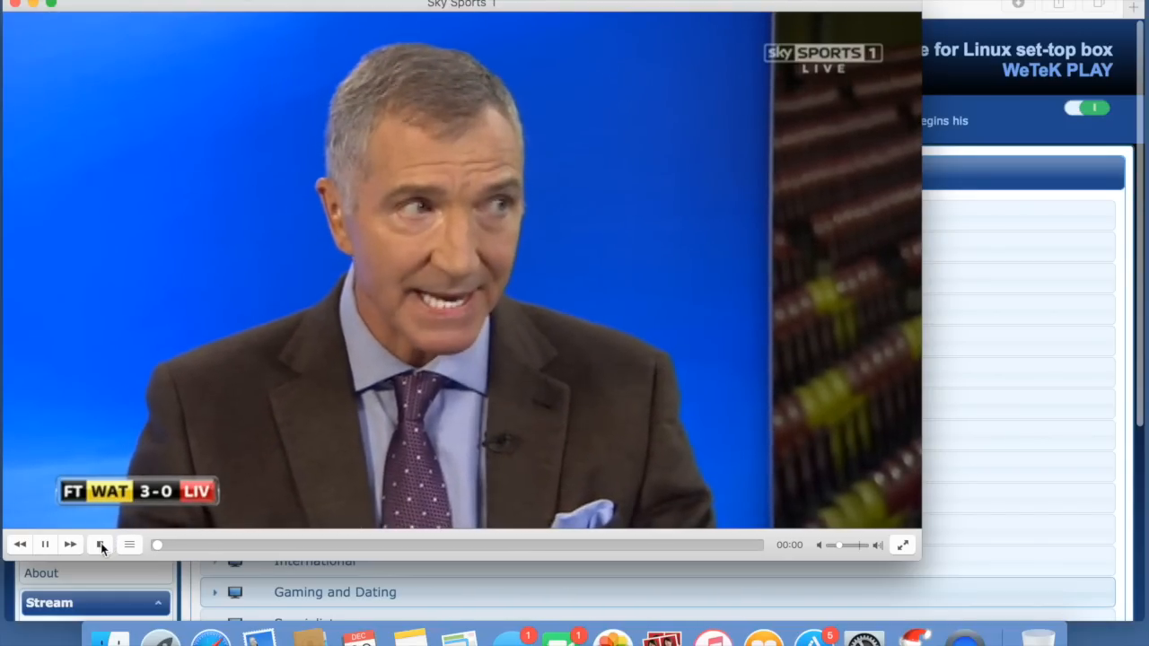
{"action": "mouse_move", "coordinate": [101, 546]}
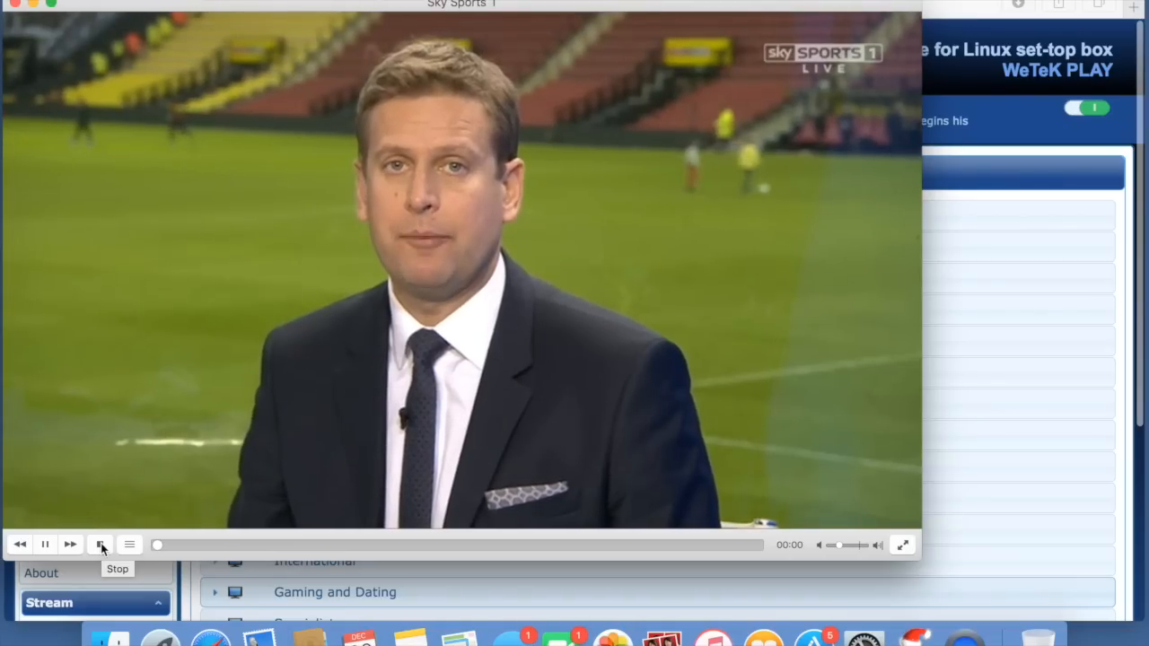
Stop the Sky Sports 1 stream and start the Sky1 channel near the top of the playlist.
{"action": "left_click", "coordinate": [100, 545]}
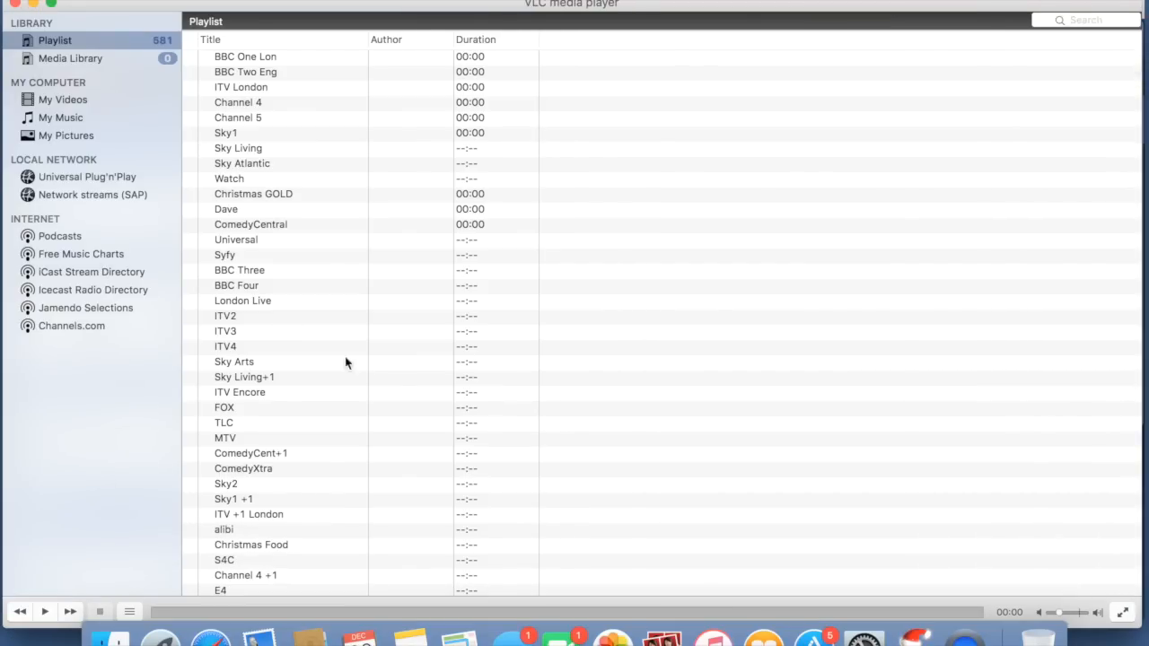
{"action": "mouse_move", "coordinate": [262, 63]}
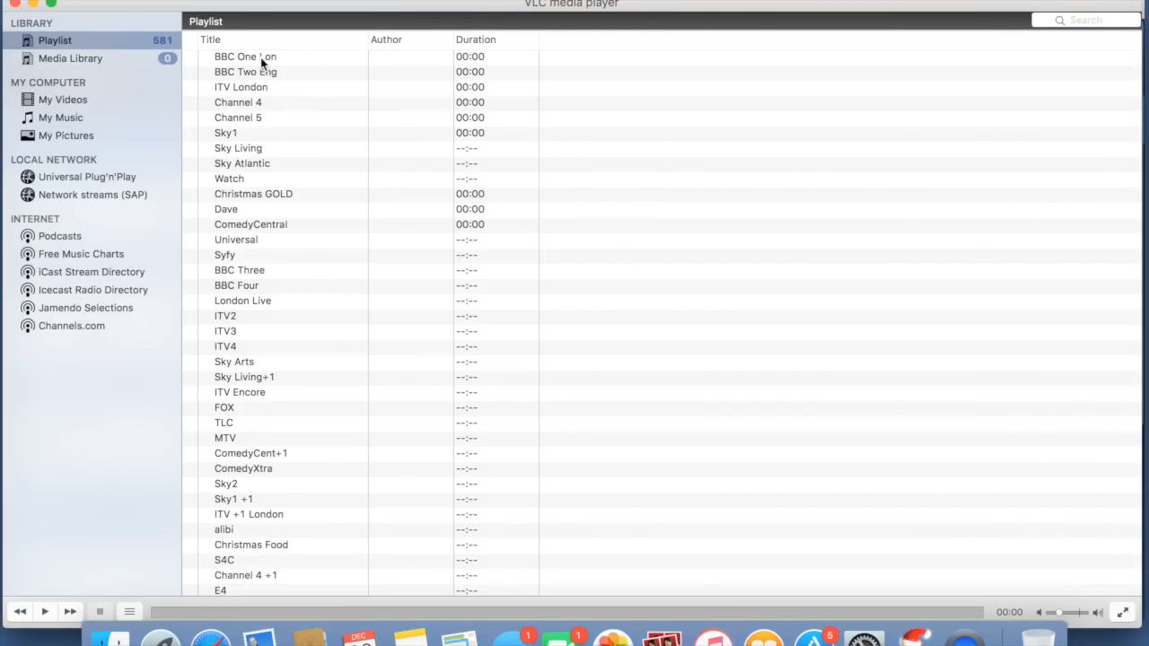
{"action": "left_click", "coordinate": [244, 55]}
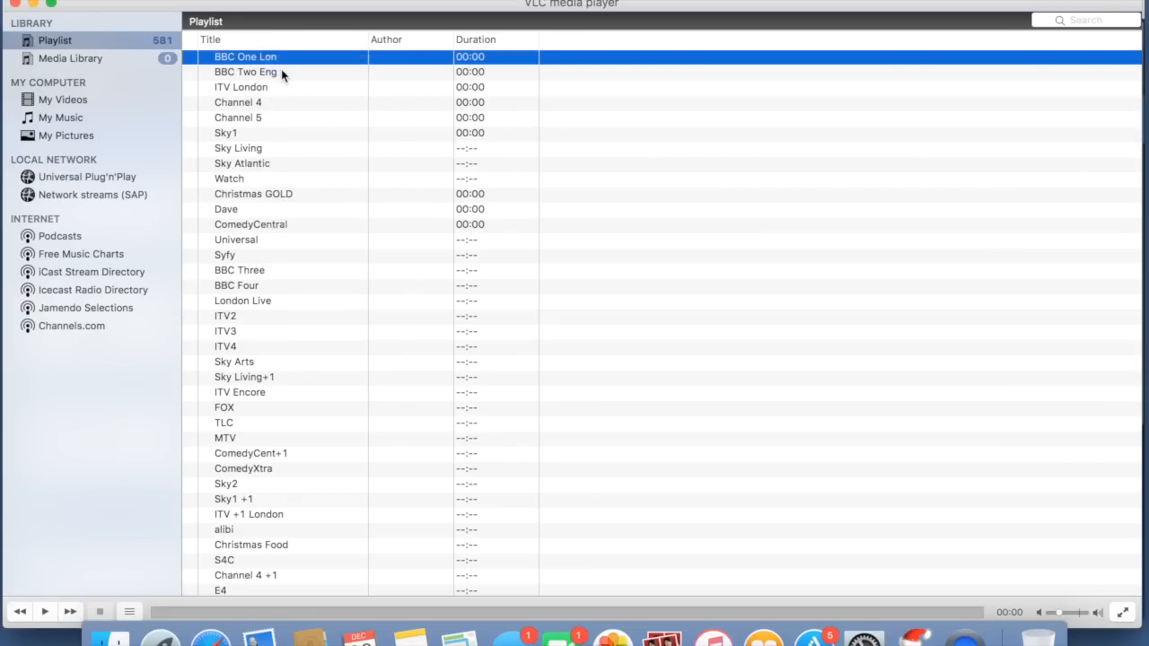
{"action": "double_click", "coordinate": [226, 132]}
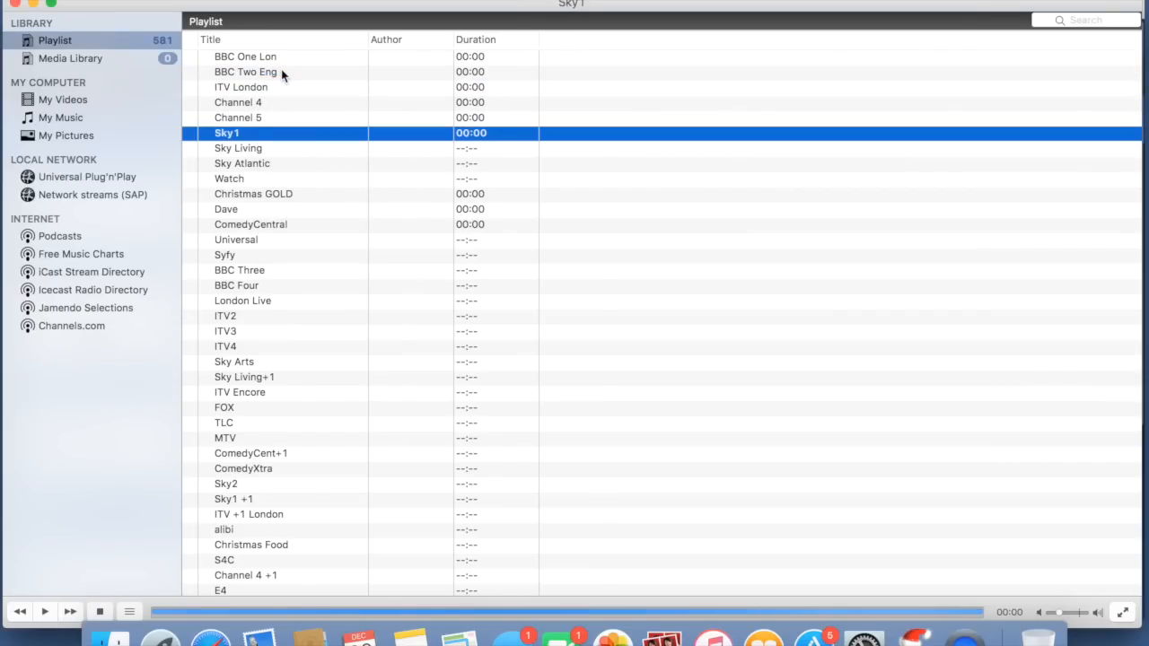
{"action": "double_click", "coordinate": [226, 133]}
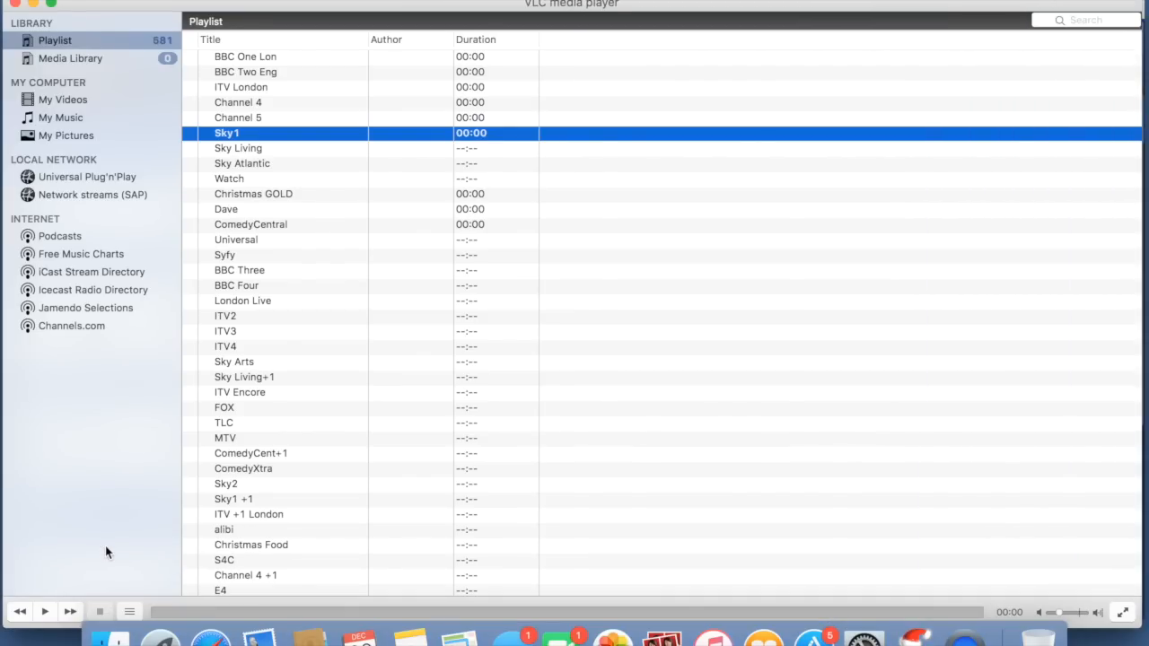
{"action": "scroll", "scroll_direction": "down", "scroll_amount": 3}
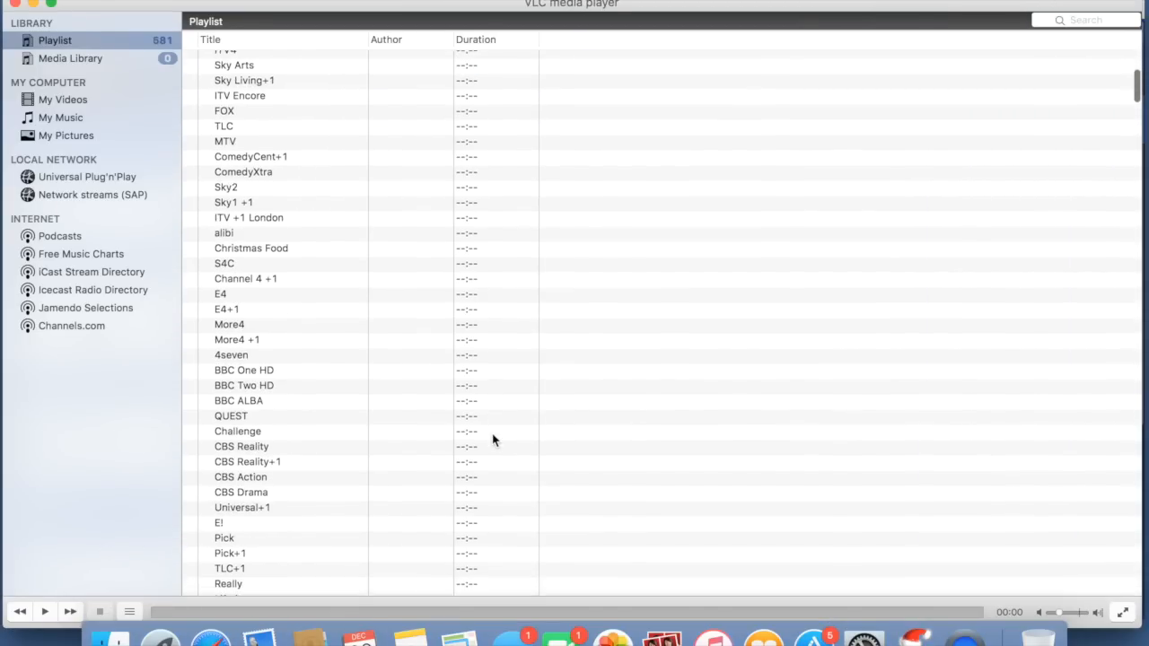
{"action": "scroll", "scroll_direction": "down", "scroll_amount": 3}
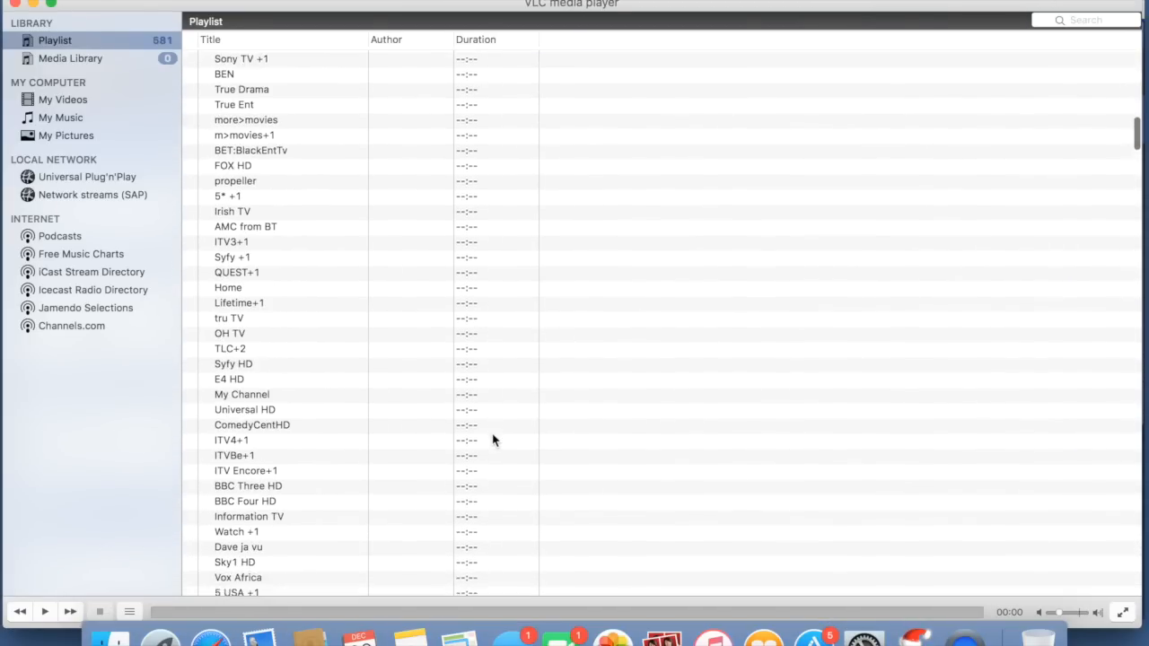
{"action": "scroll", "scroll_direction": "down", "scroll_amount": 3}
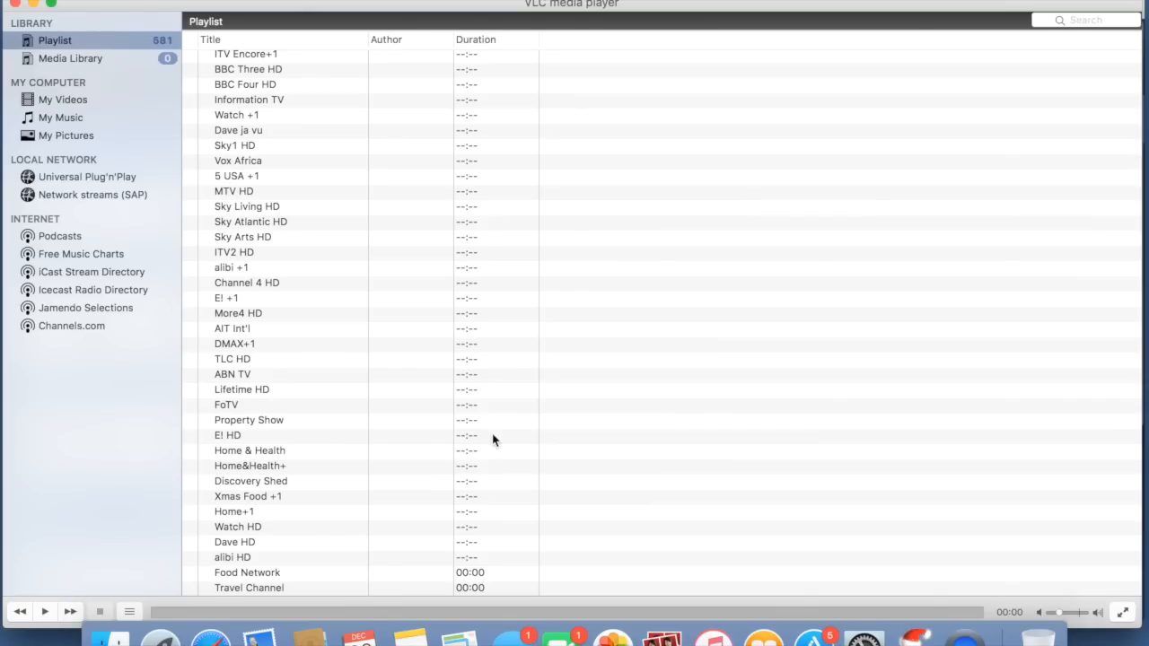
{"action": "mouse_move", "coordinate": [435, 417]}
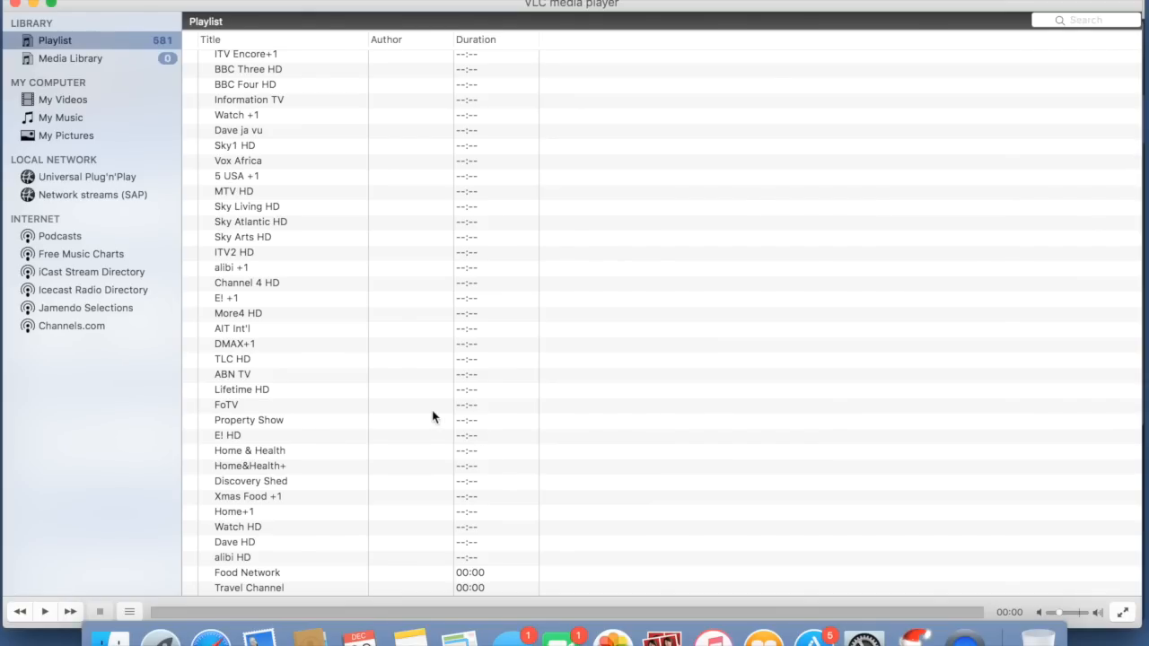
{"action": "scroll", "scroll_direction": "down", "scroll_amount": 3}
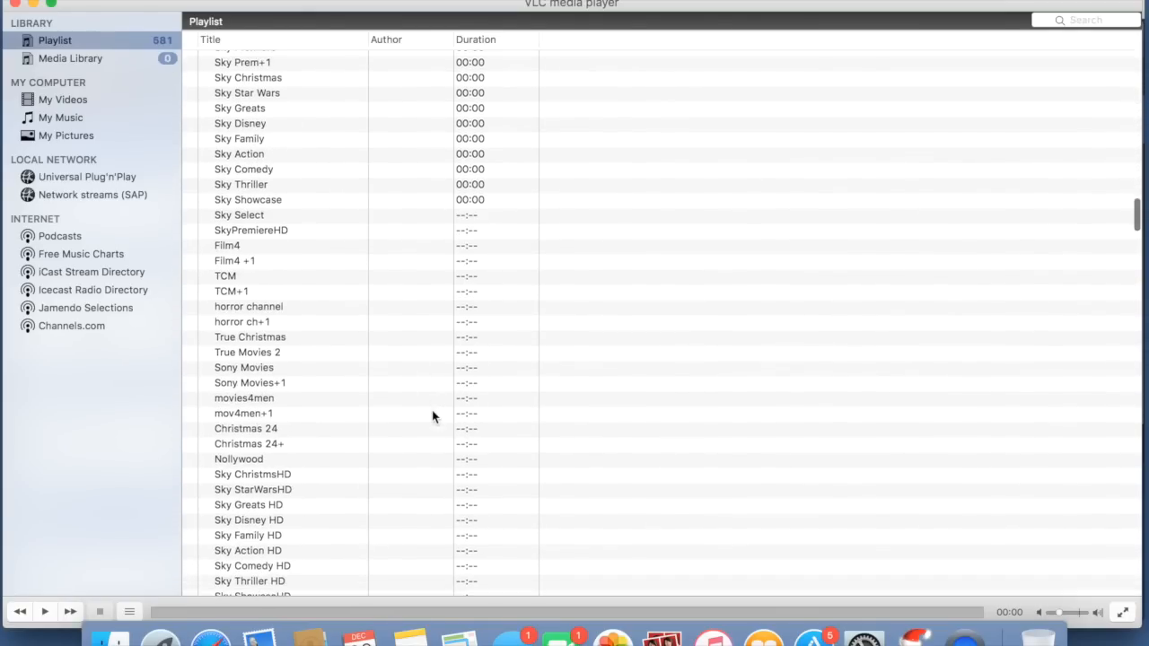
{"action": "scroll", "scroll_direction": "down", "scroll_amount": 3}
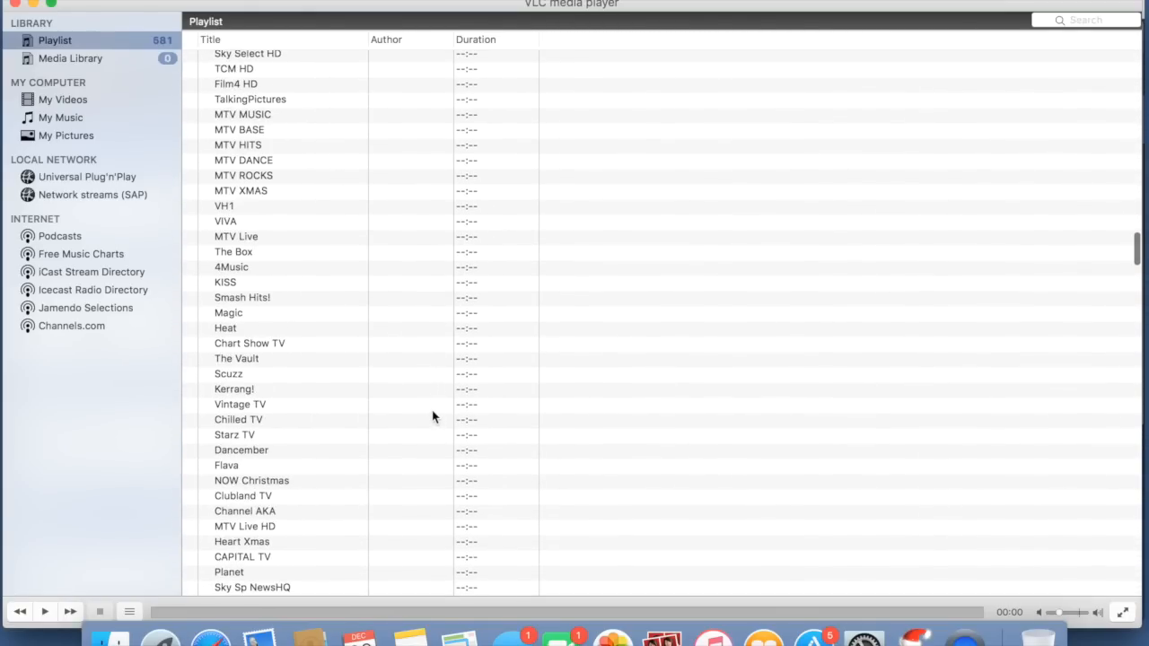
{"action": "scroll", "scroll_direction": "down", "scroll_amount": 3}
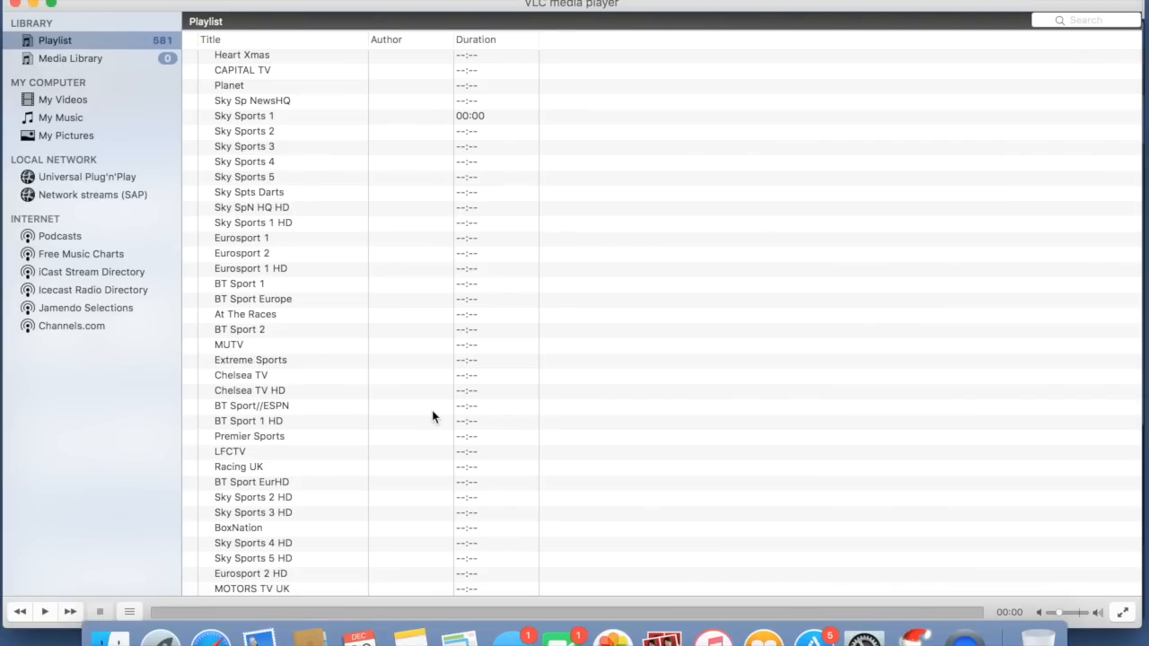
{"action": "mouse_move", "coordinate": [385, 8]}
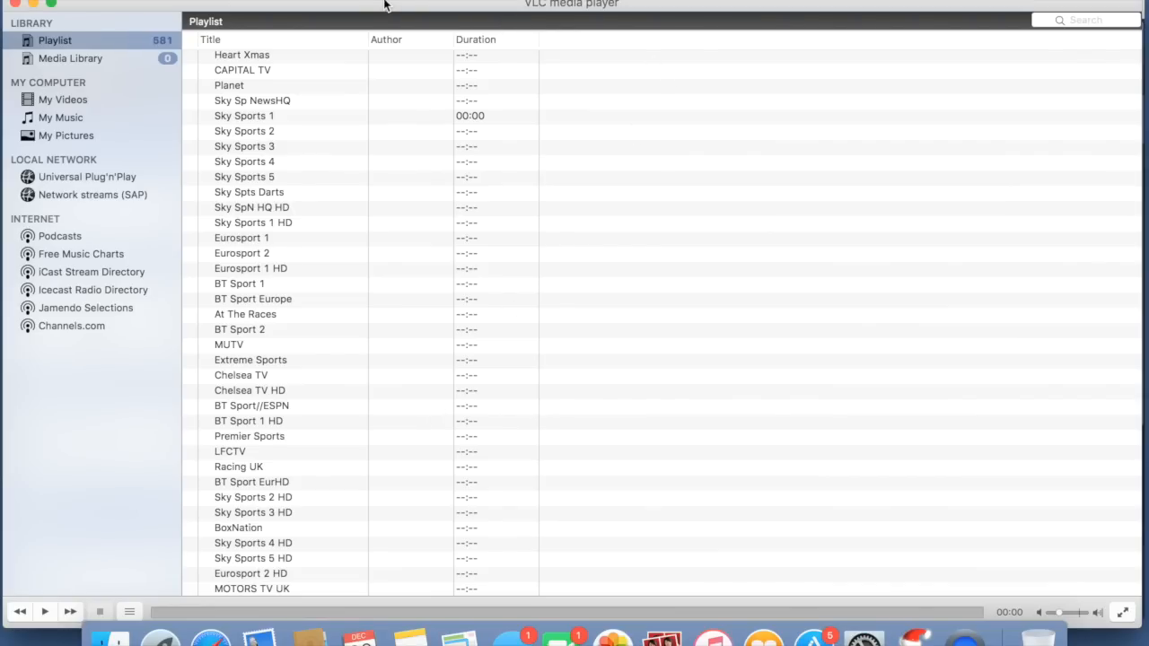
{"action": "mouse_move", "coordinate": [668, 107]}
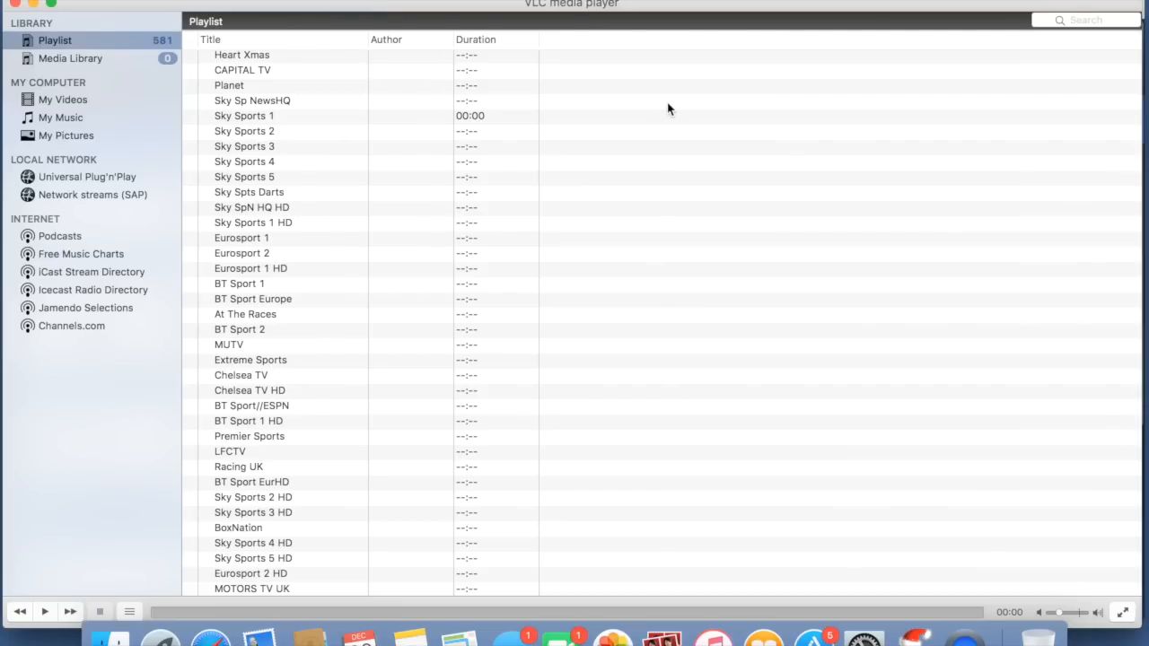
{"action": "mouse_move", "coordinate": [402, 409]}
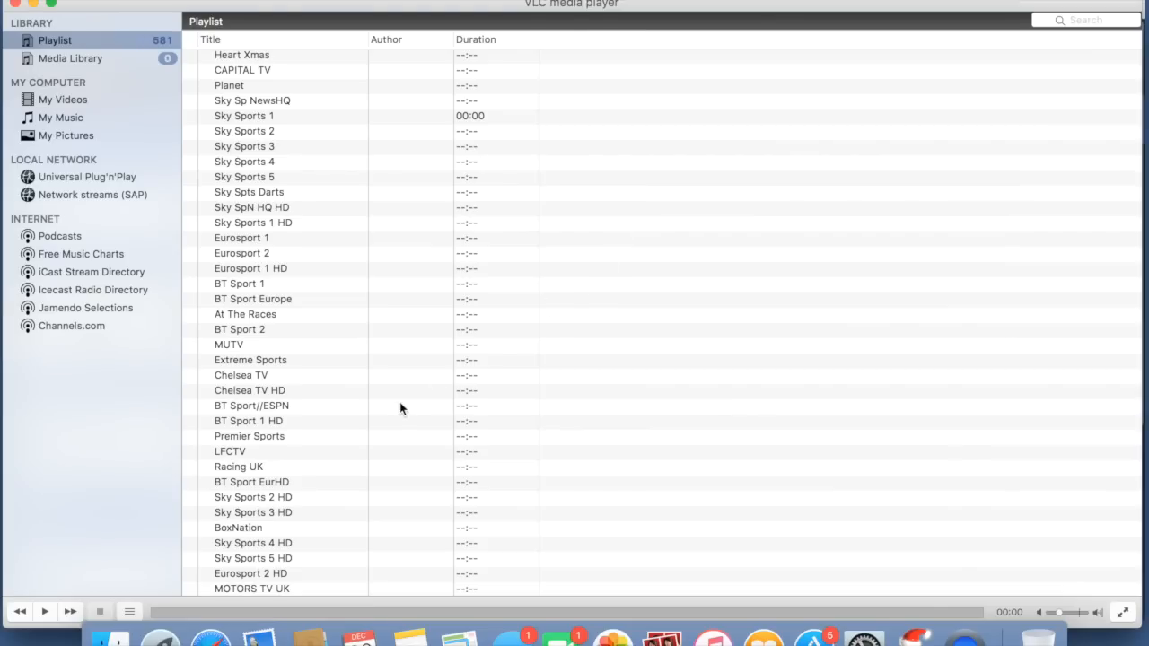
{"action": "scroll", "scroll_direction": "down", "scroll_amount": 3}
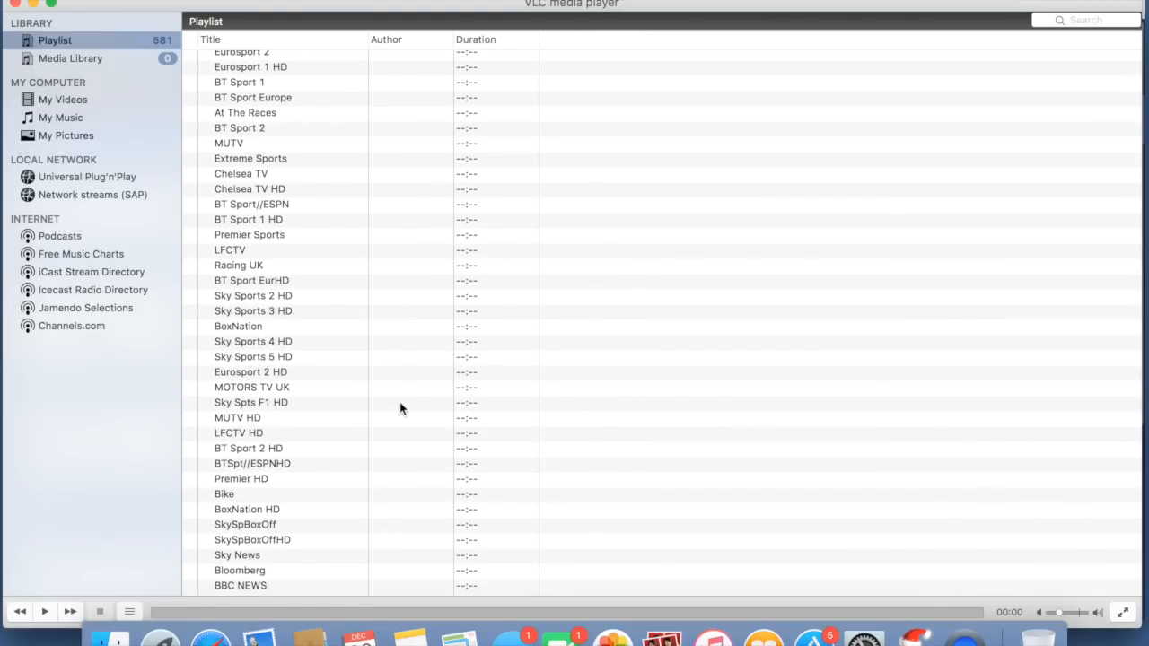
{"action": "scroll", "scroll_direction": "up", "scroll_amount": 3}
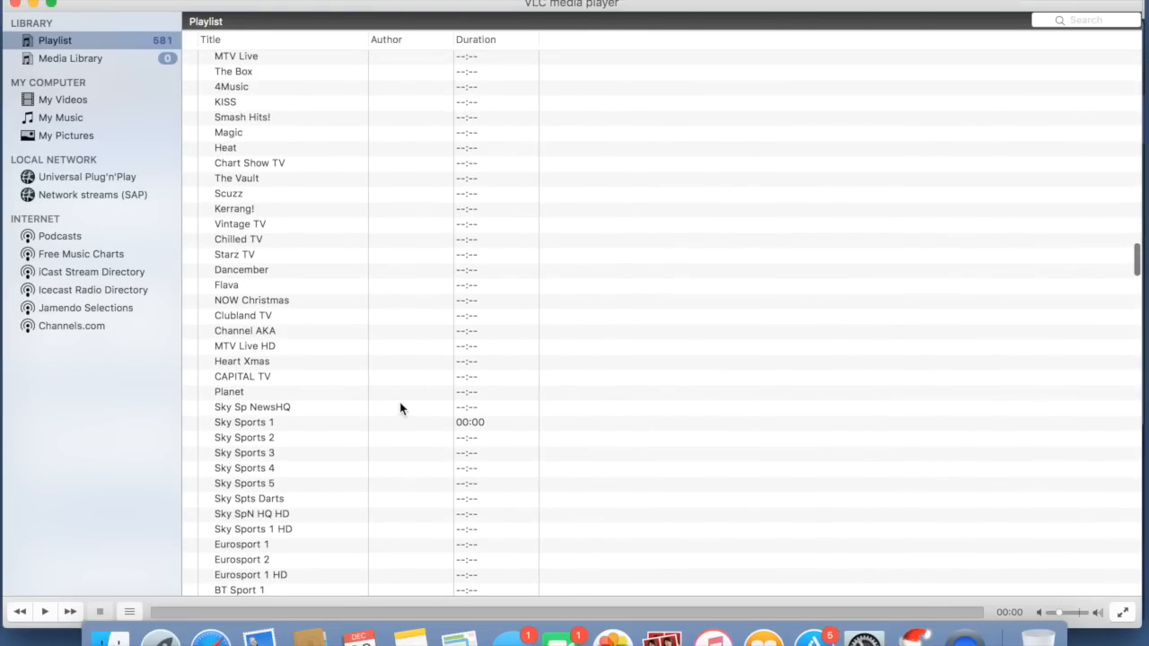
{"action": "scroll", "scroll_direction": "up", "scroll_amount": 3}
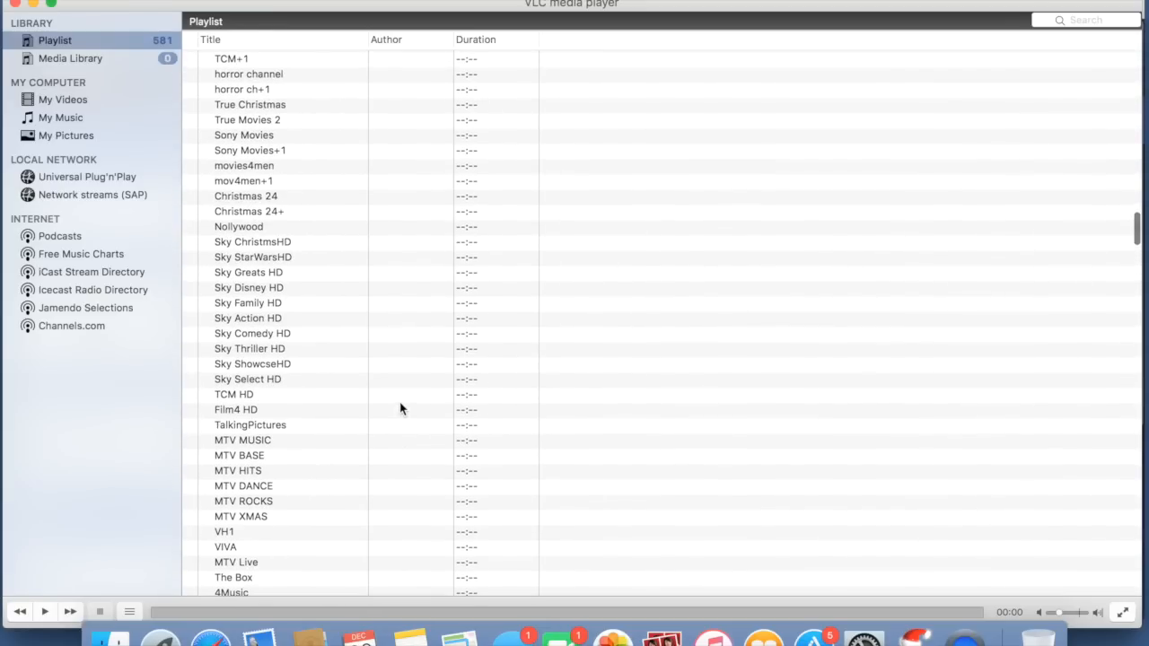
{"action": "scroll", "scroll_direction": "up", "scroll_amount": 3}
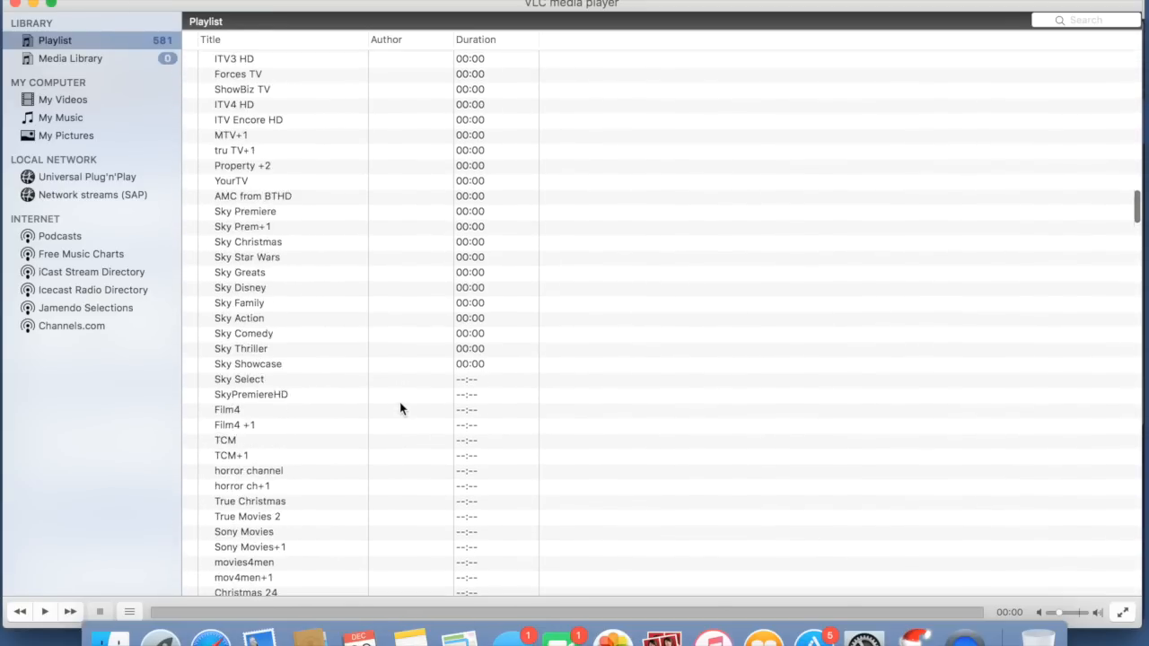
Try streaming Sky Premiere, then select Sky Prem+1 in the playlist.
{"action": "left_click", "coordinate": [244, 226]}
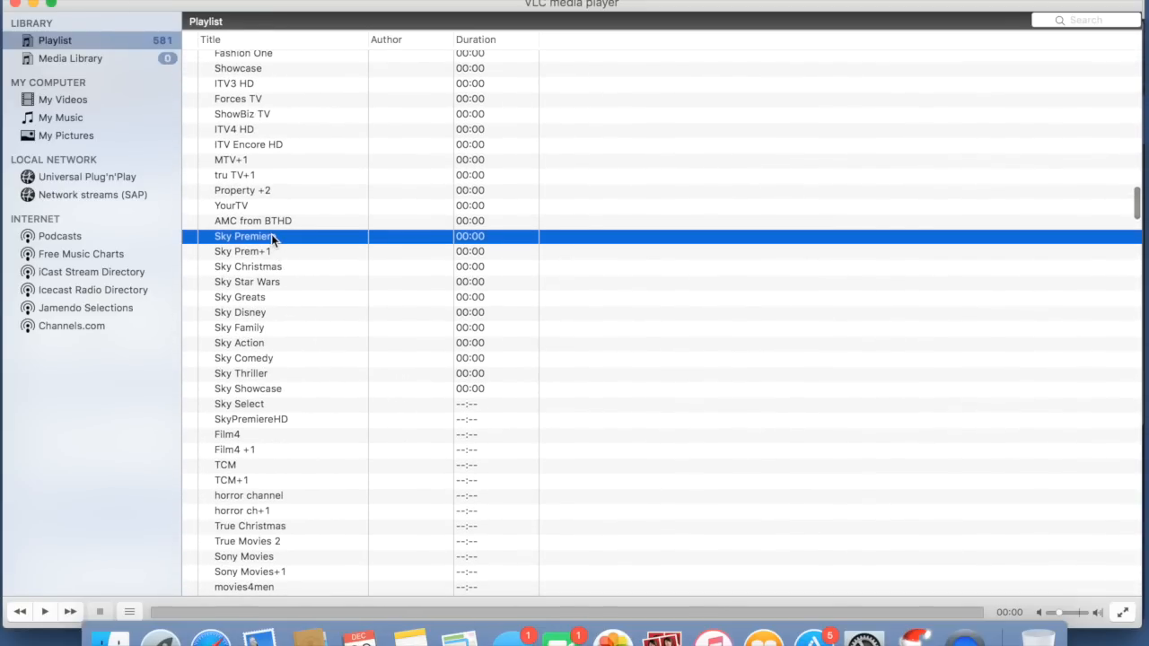
{"action": "double_click", "coordinate": [248, 237]}
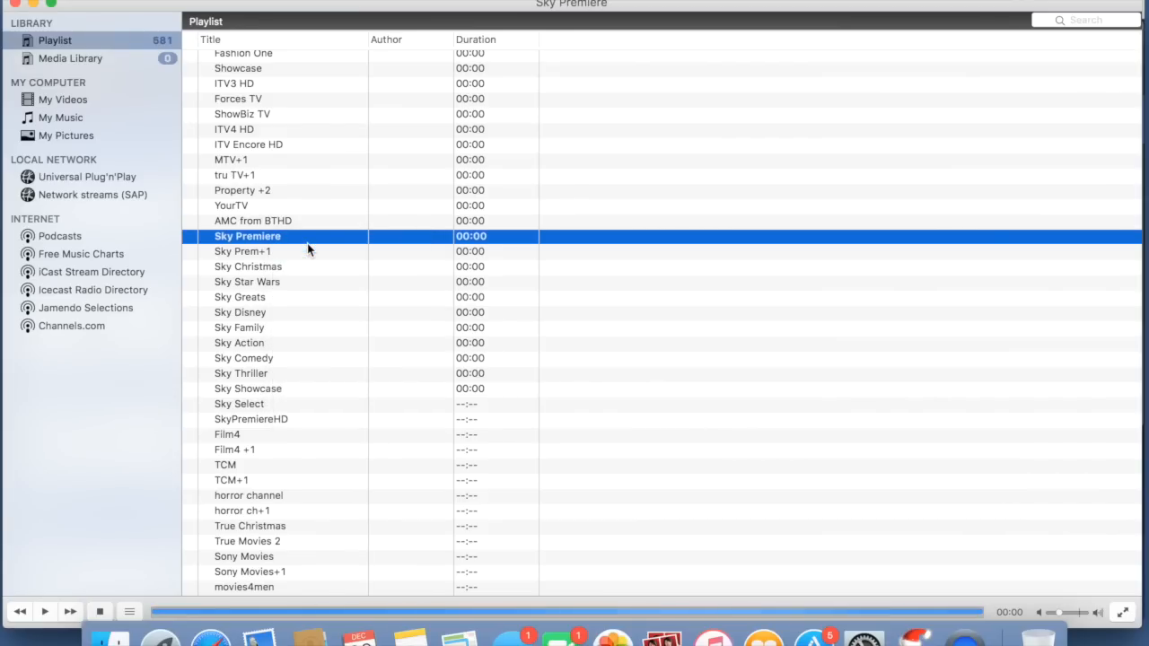
{"action": "left_click", "coordinate": [243, 252]}
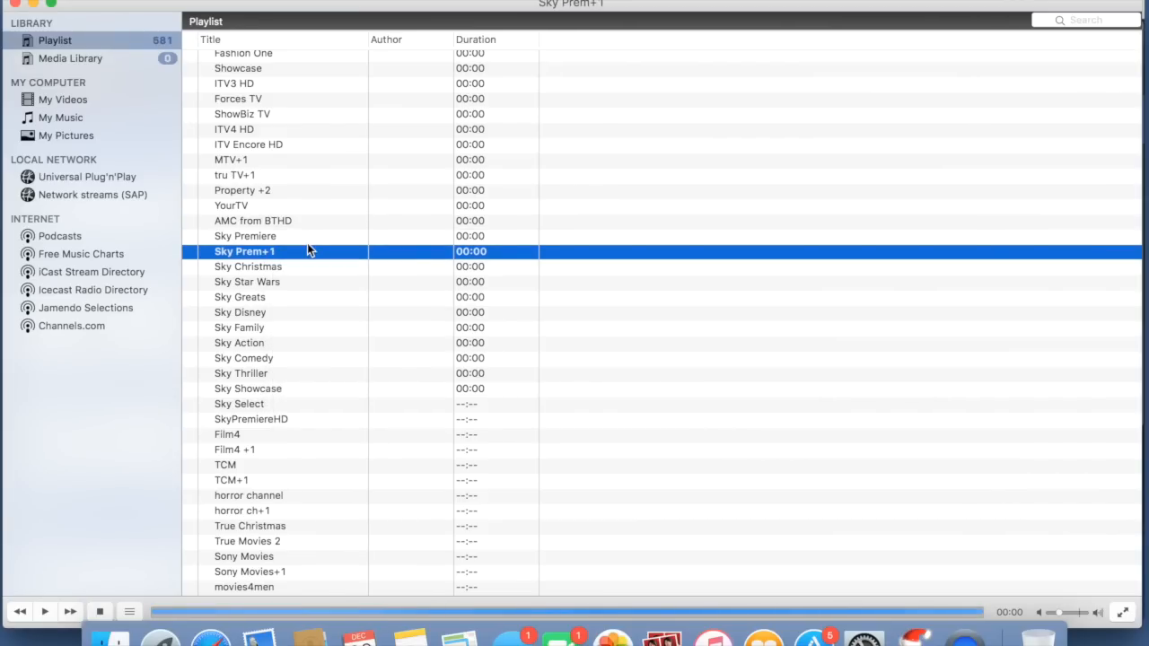
Stream Sky Showcase live, then stop the stream.
{"action": "left_click", "coordinate": [250, 388]}
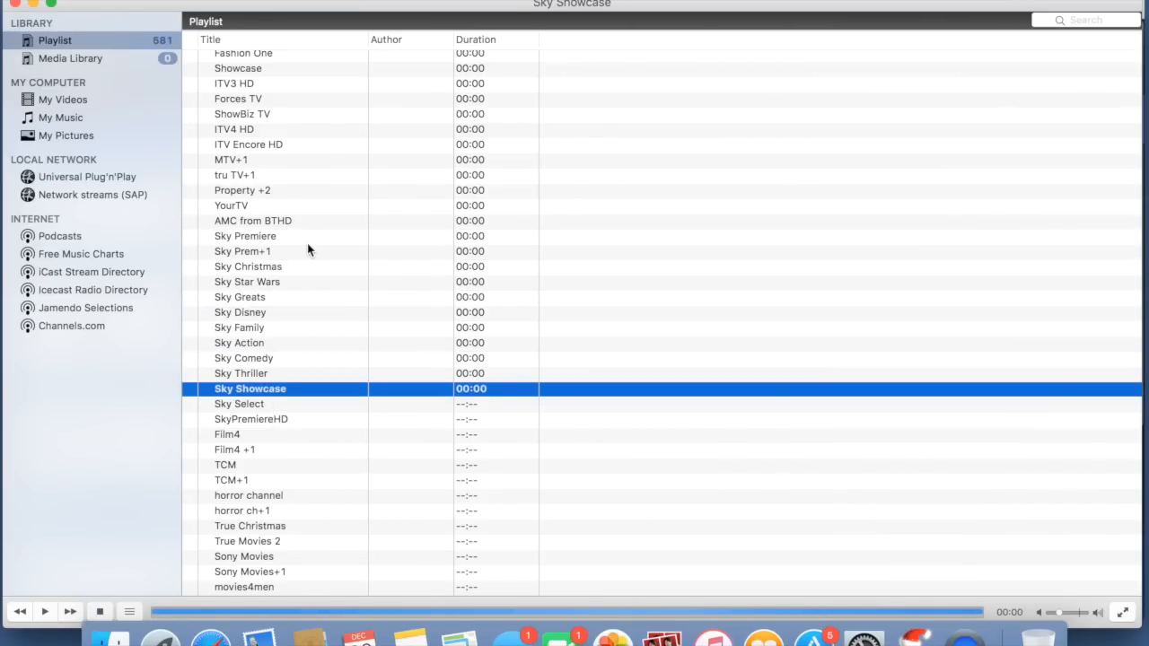
{"action": "double_click", "coordinate": [249, 388]}
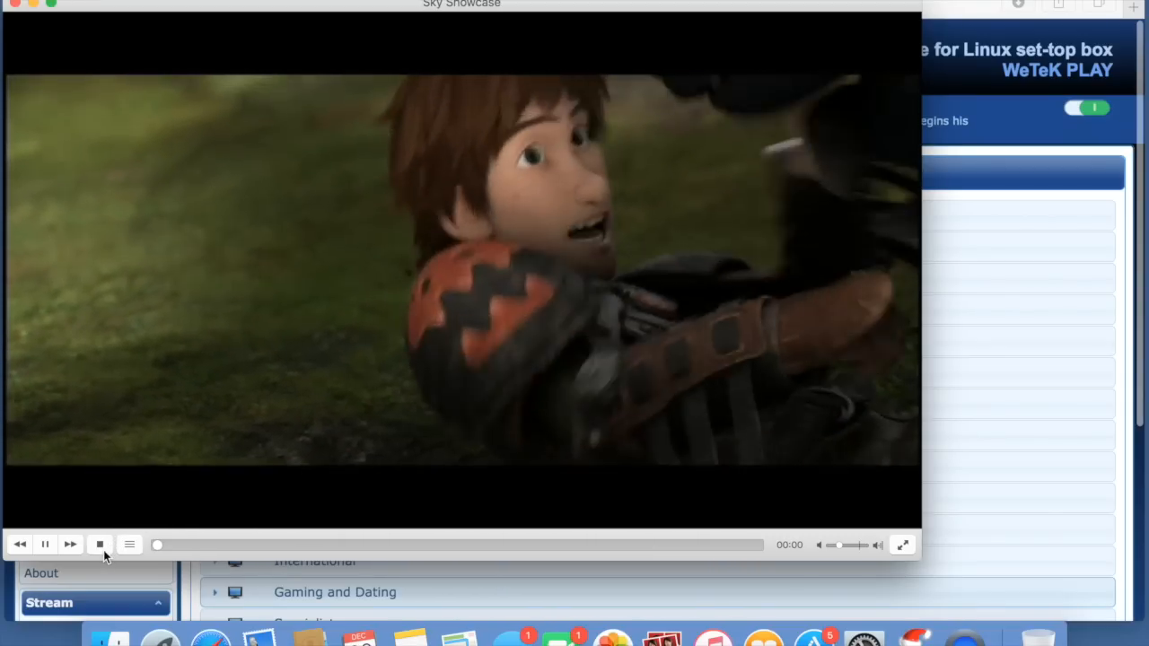
{"action": "left_click", "coordinate": [101, 545]}
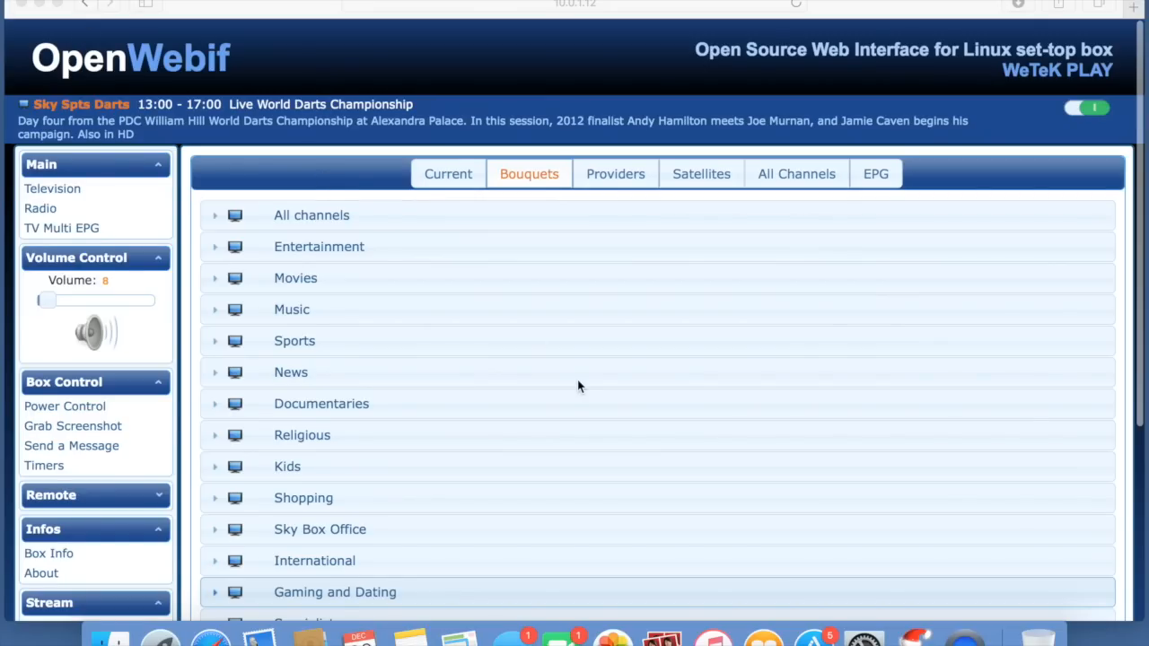
{"action": "scroll", "scroll_direction": "down", "scroll_amount": 3}
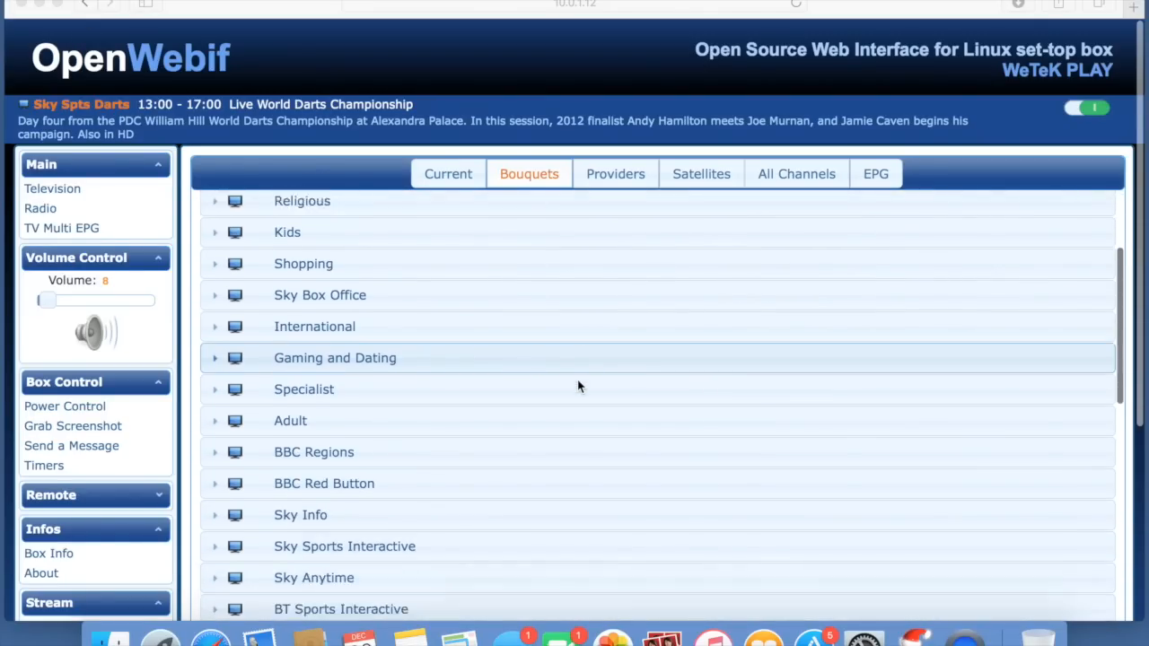
{"action": "scroll", "scroll_direction": "down", "scroll_amount": 3}
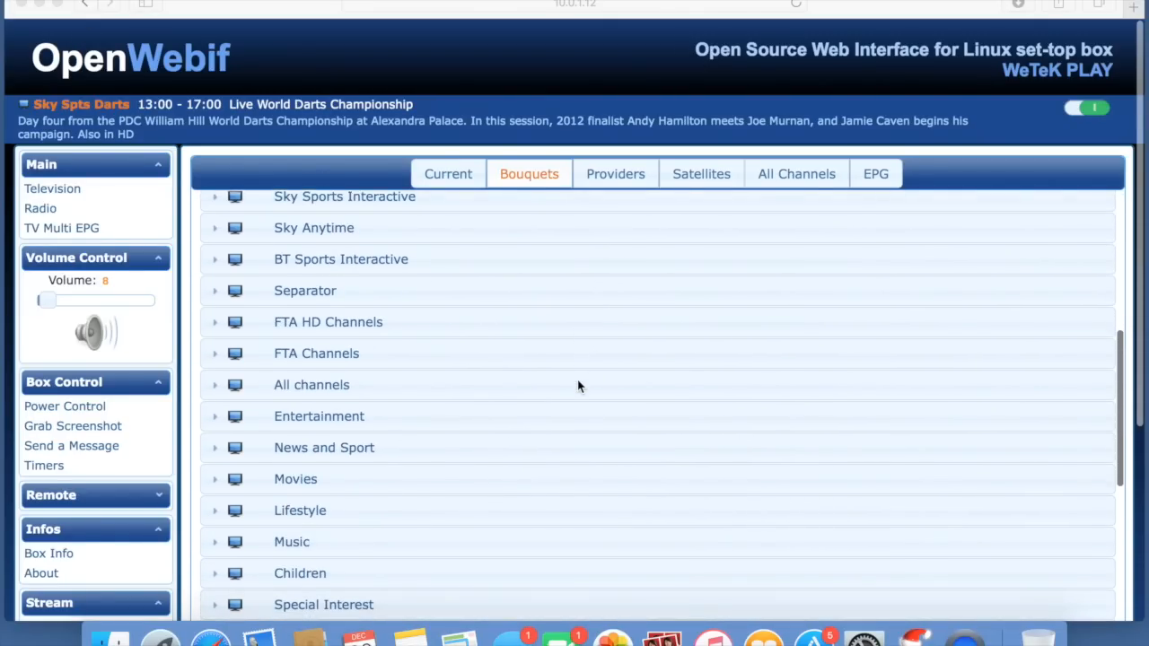
{"action": "scroll", "scroll_direction": "down", "scroll_amount": 3}
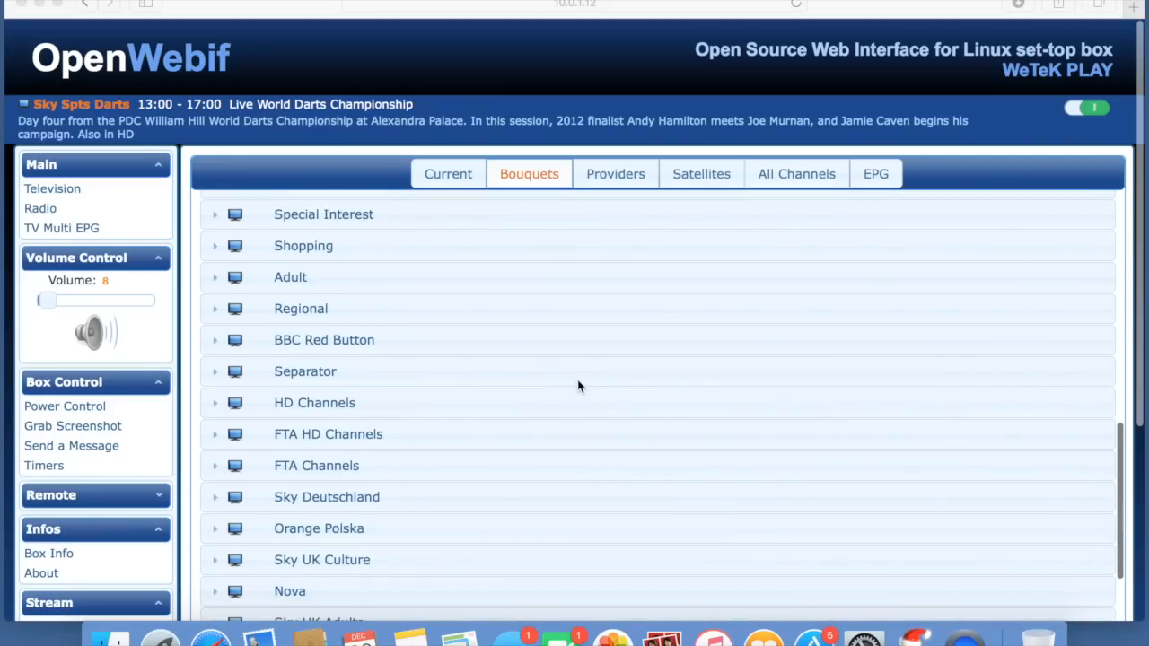
{"action": "scroll", "scroll_direction": "down", "scroll_amount": 3}
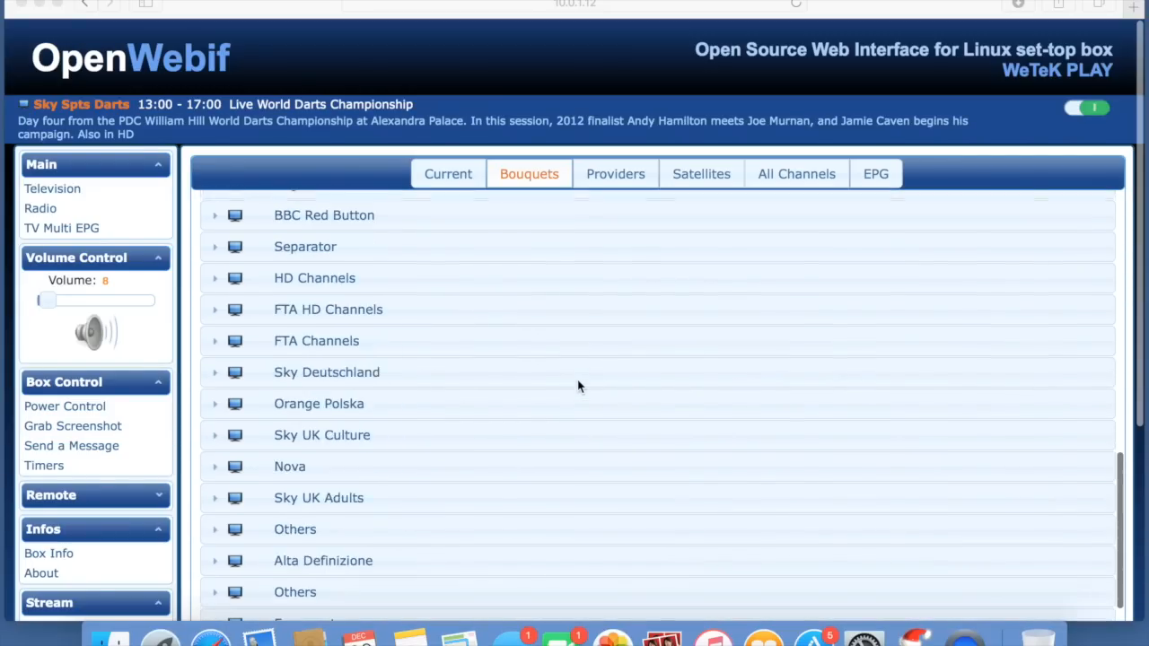
{"action": "scroll", "scroll_direction": "down", "scroll_amount": 3}
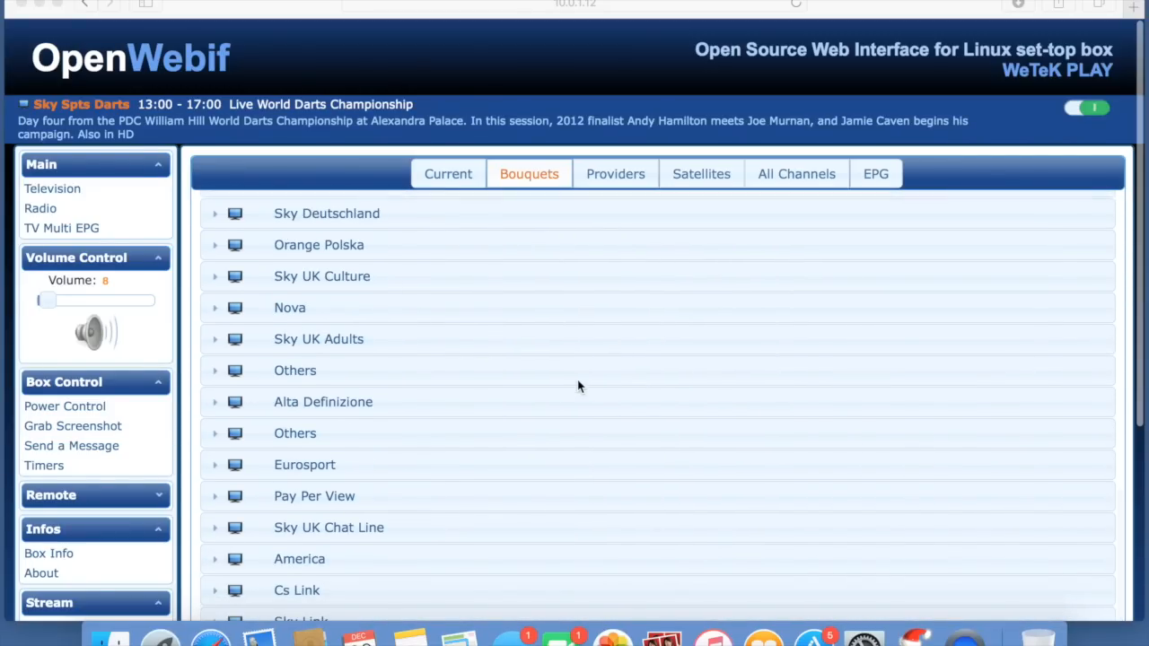
{"action": "scroll", "scroll_direction": "down", "scroll_amount": 3}
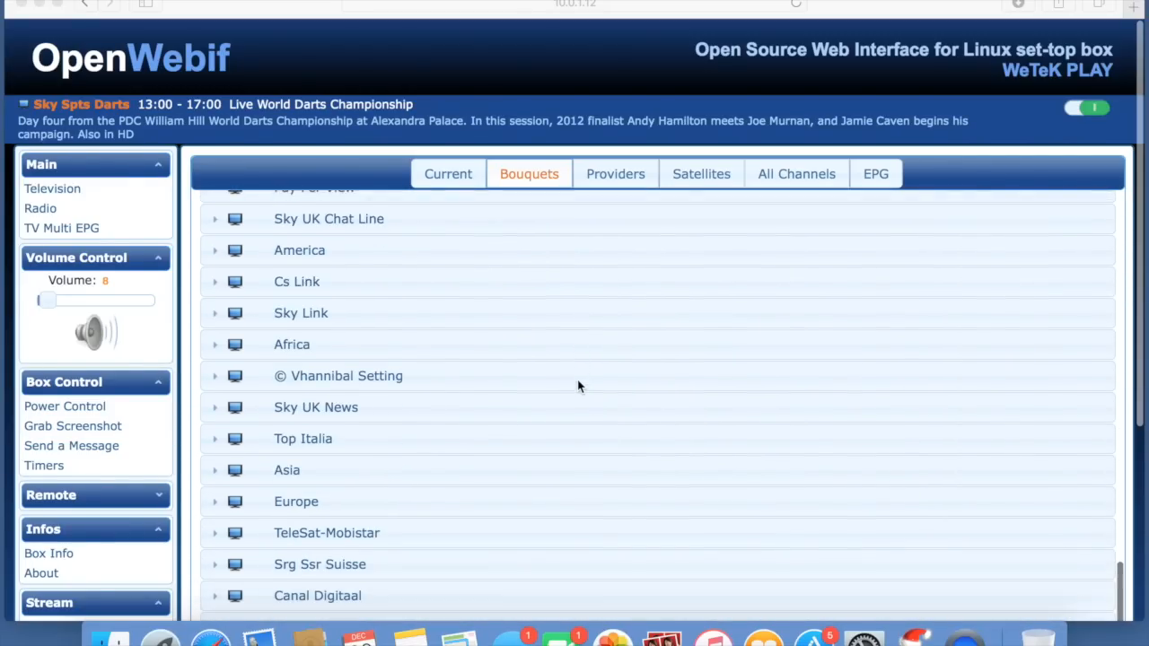
{"action": "scroll", "scroll_direction": "down", "scroll_amount": 3}
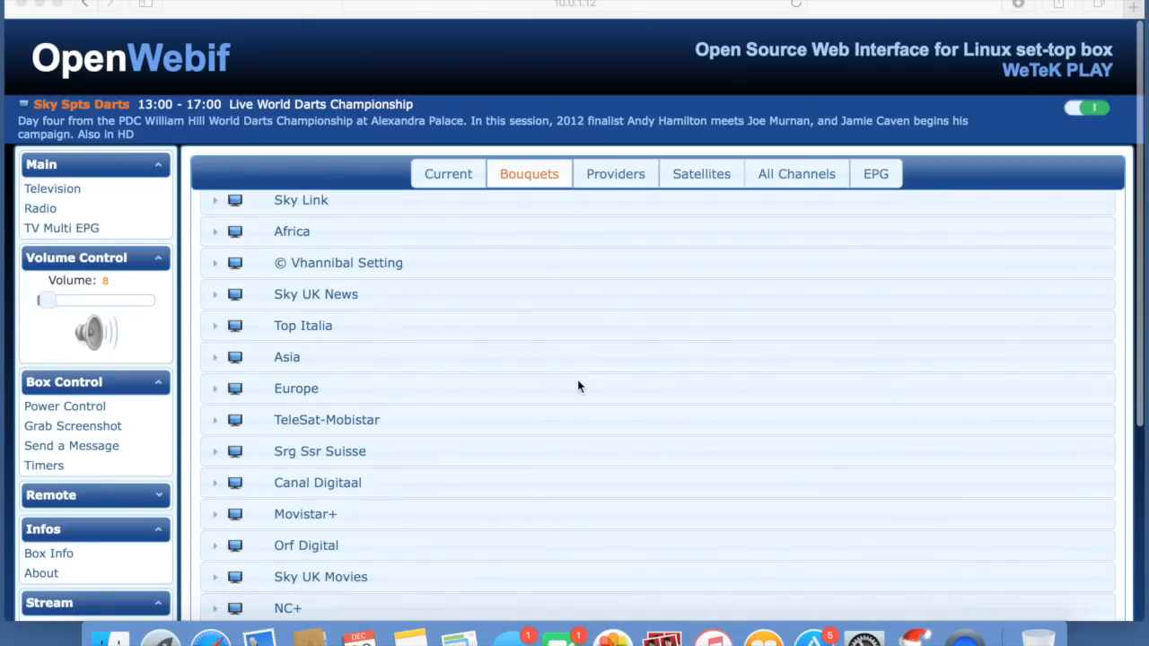
{"action": "mouse_move", "coordinate": [1056, 286]}
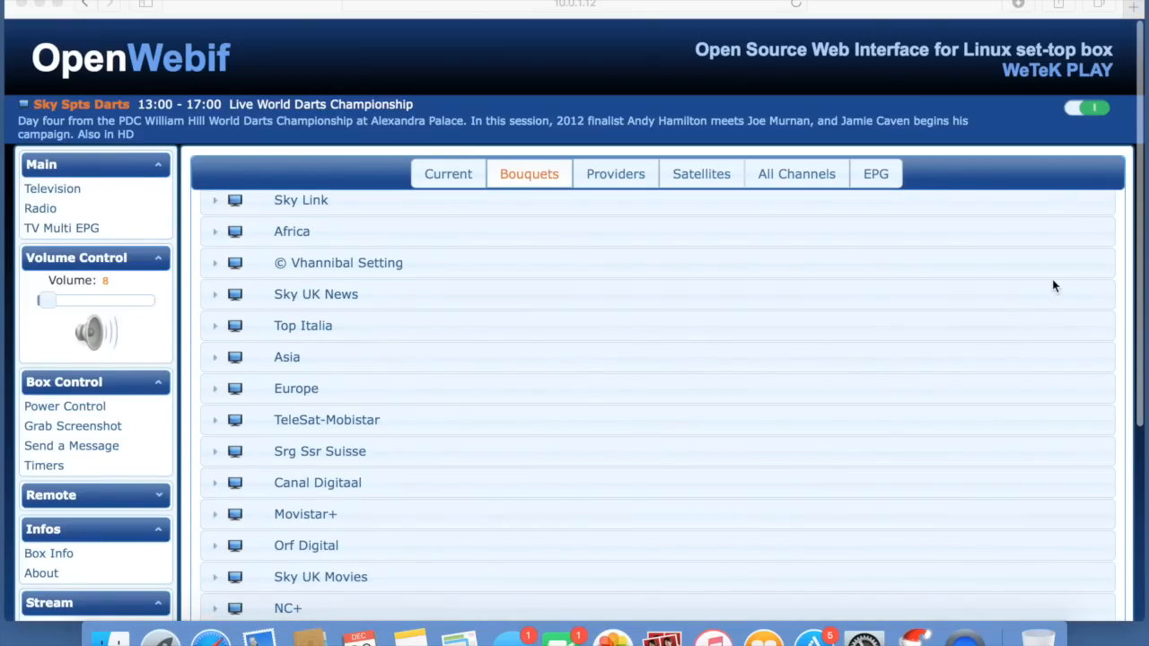